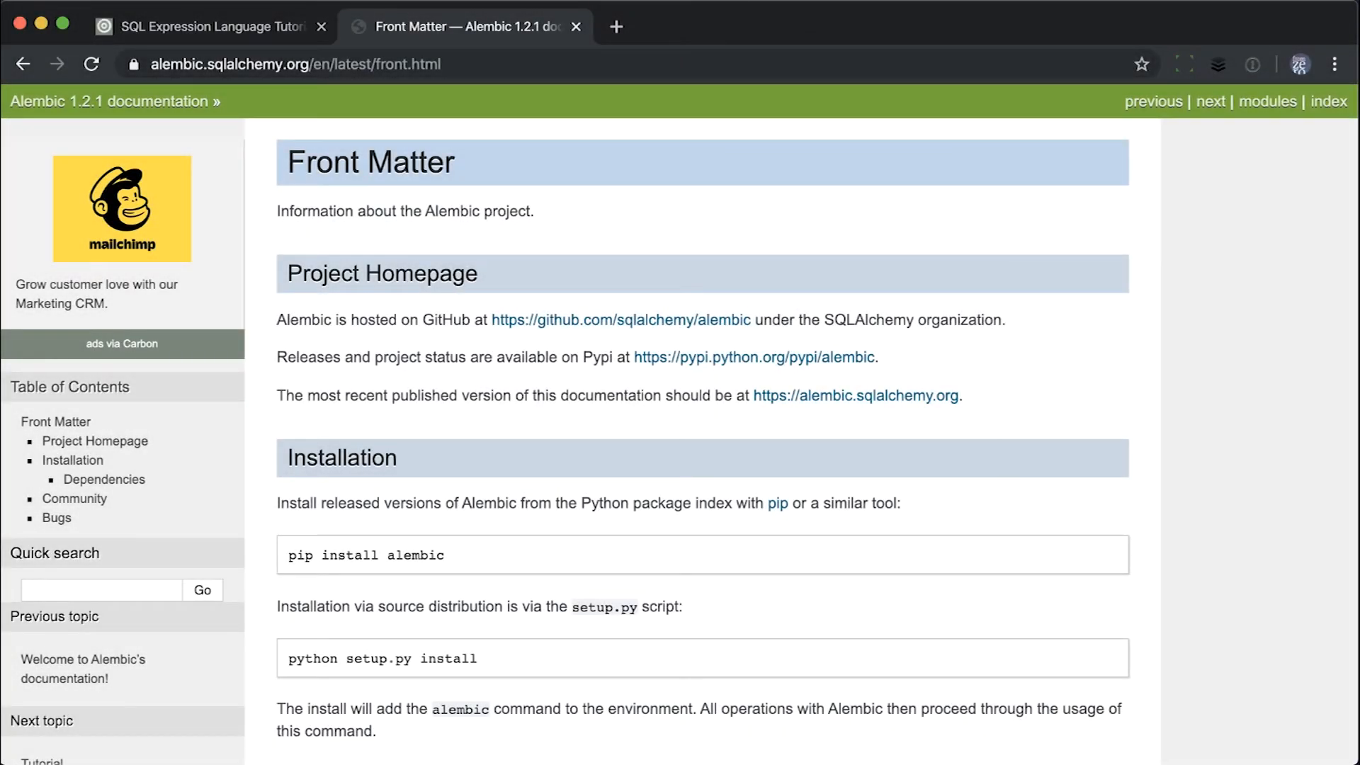
# - Run pipenv install alembic and pipenv run alembic init migrations, then list the directory with ls
pyautogui.scroll(-3)
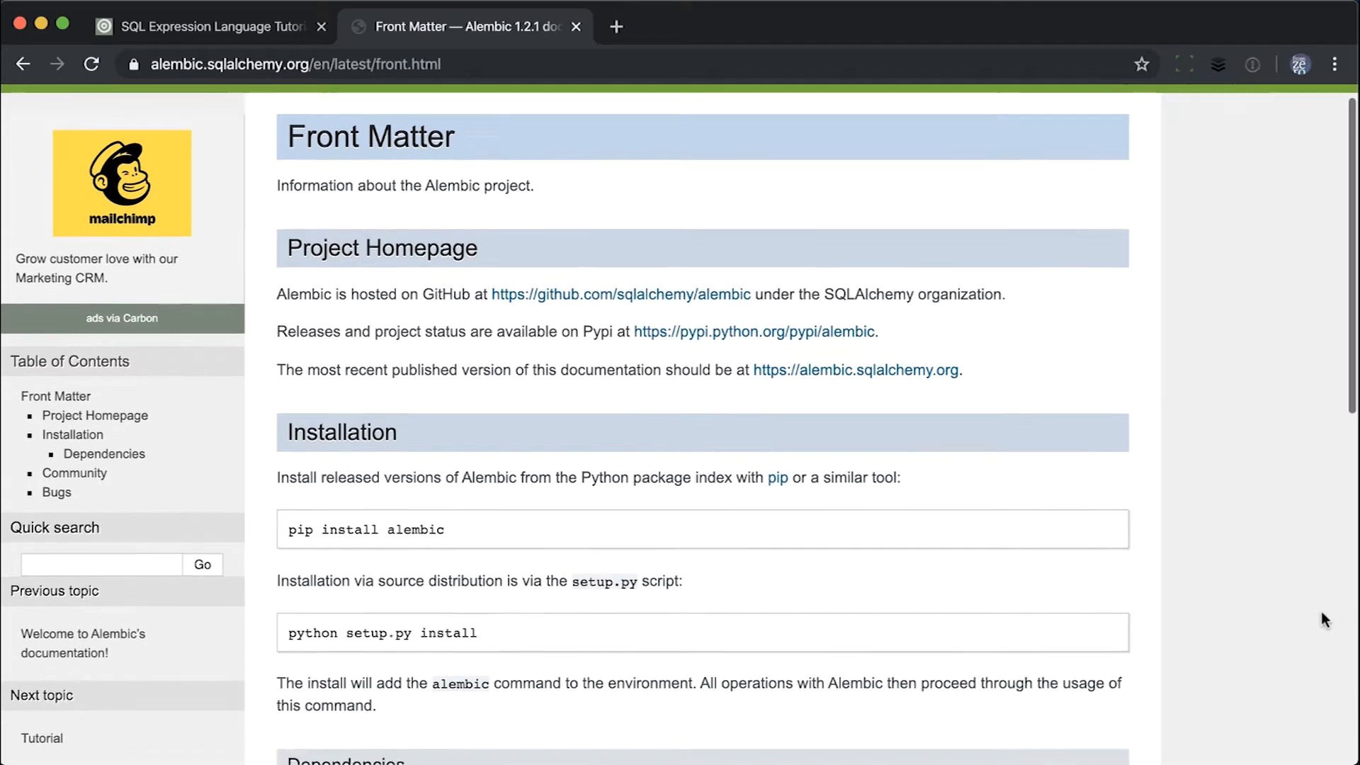
pyautogui.scroll(-3)
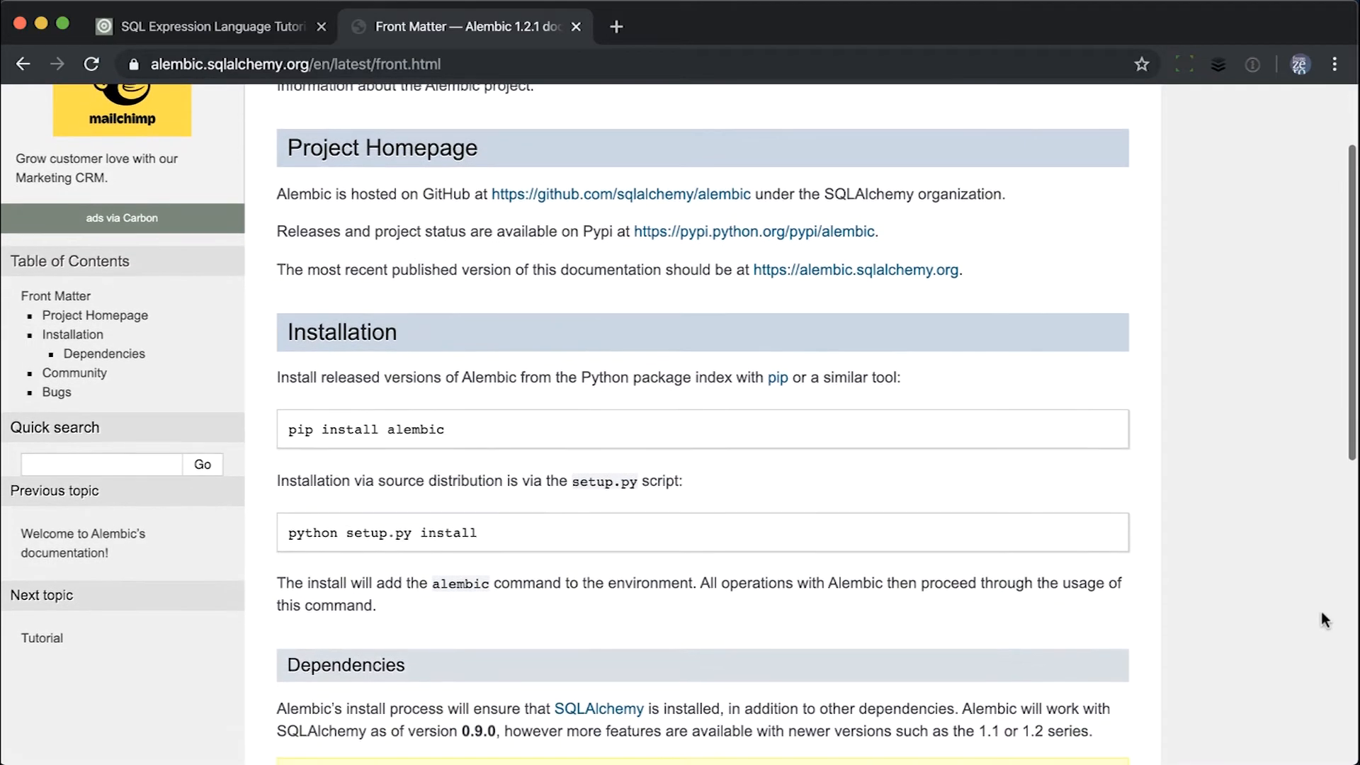
pyautogui.scroll(-3)
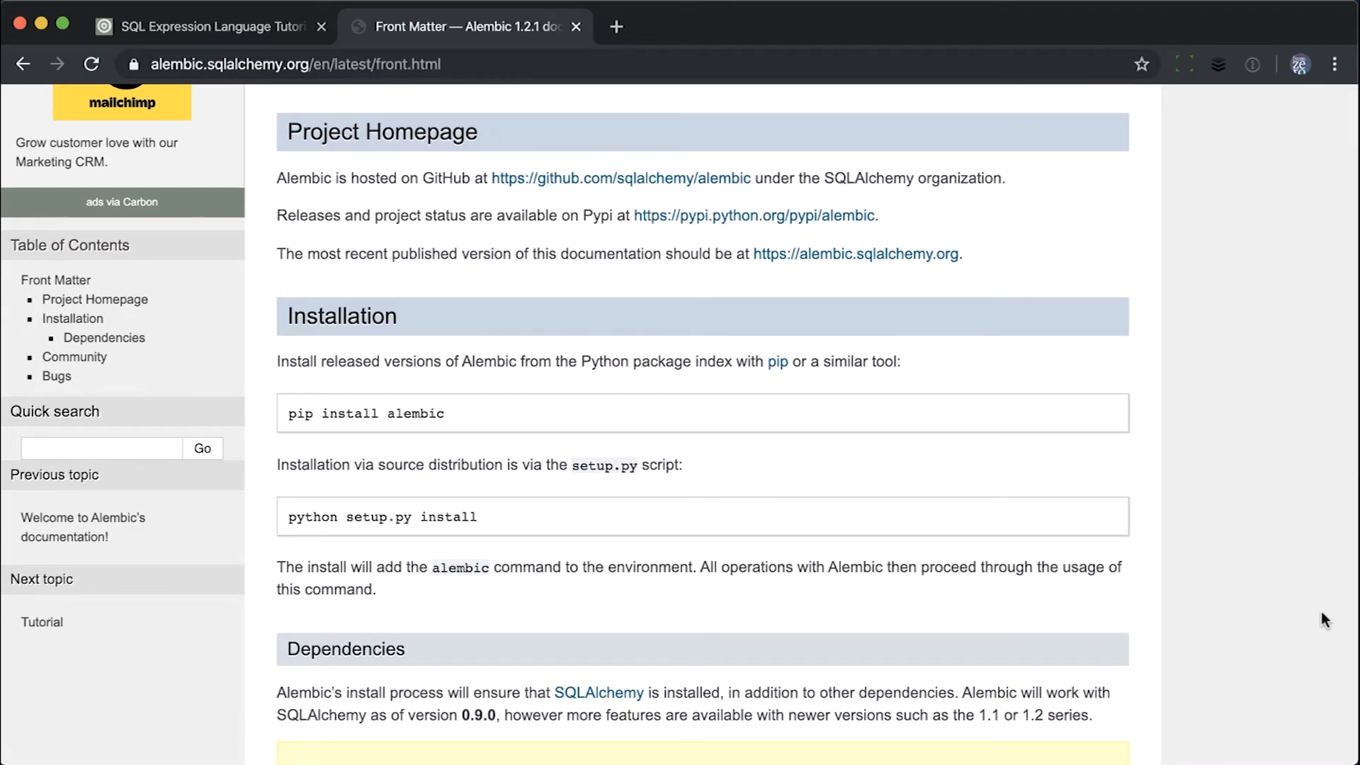
pyautogui.scroll(-3)
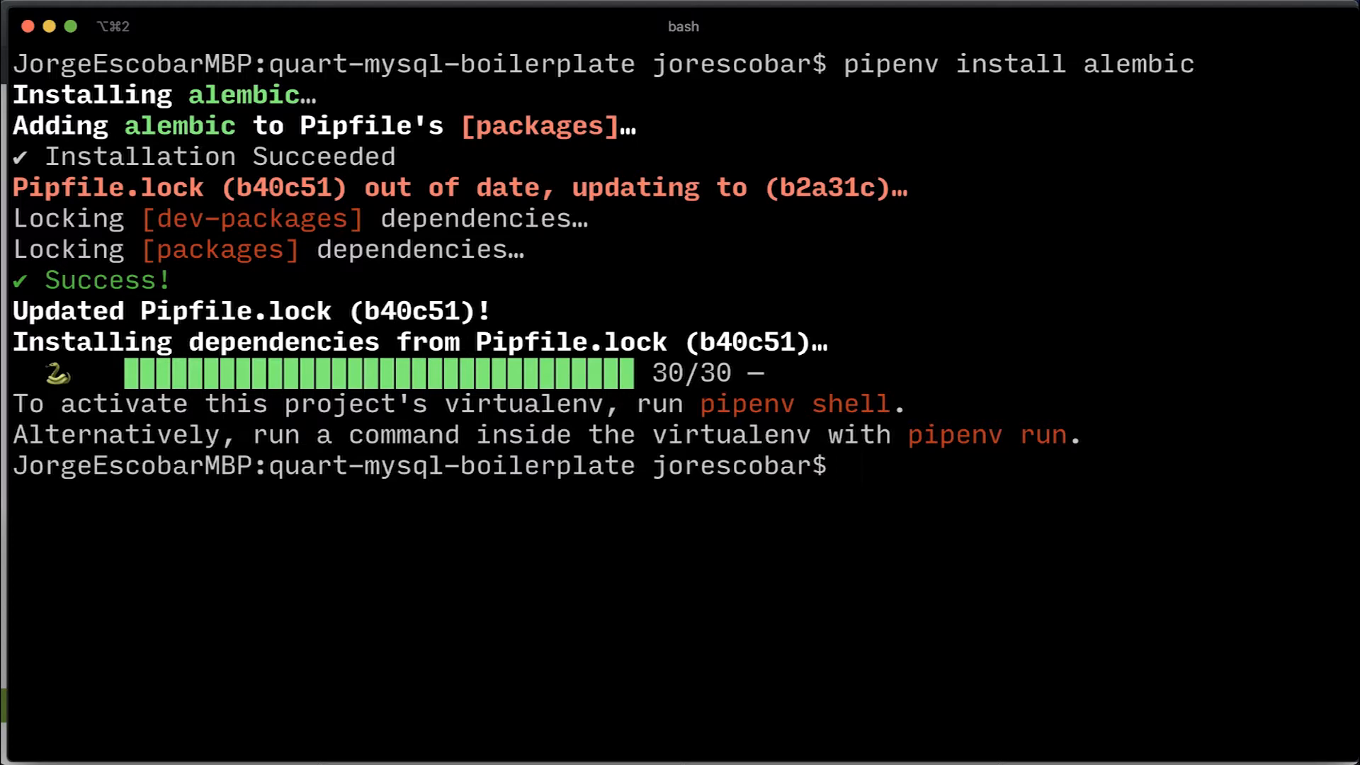
pyautogui.write('pipen')
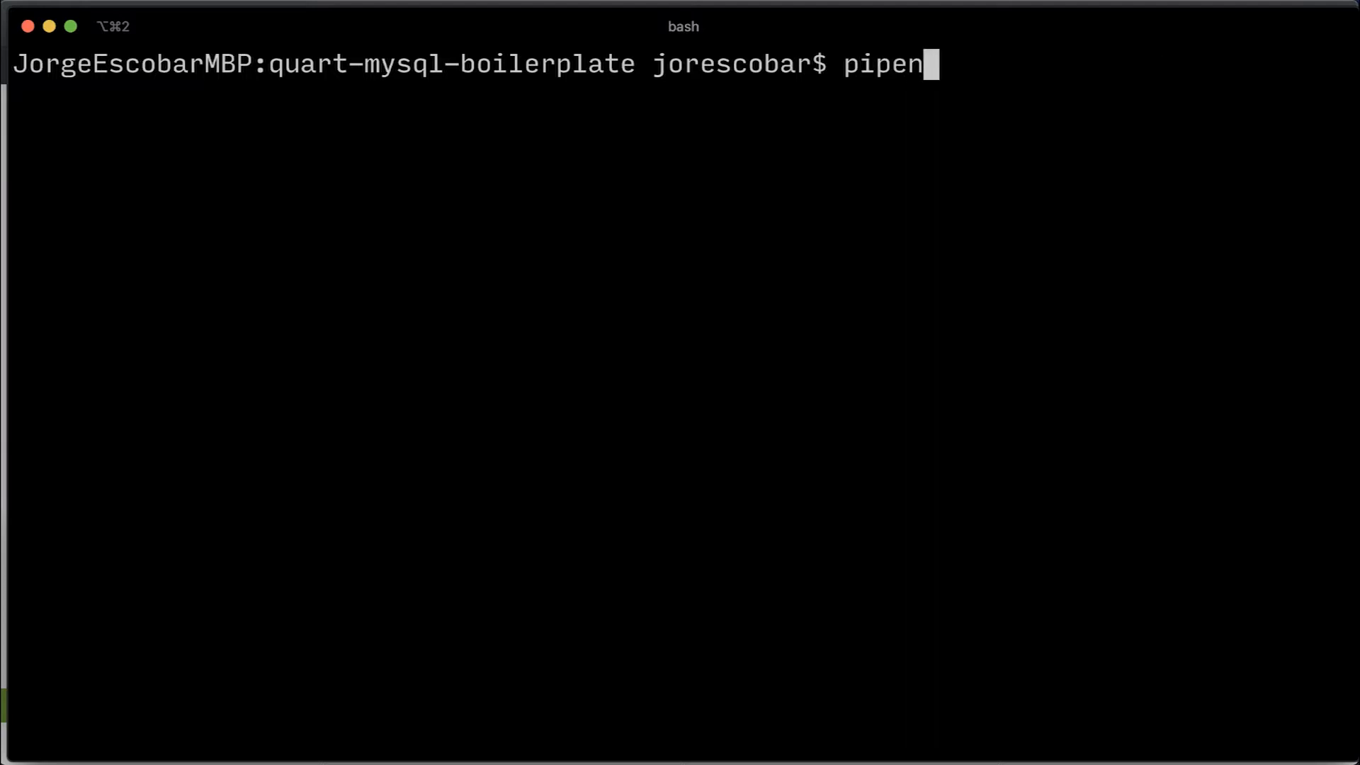
pyautogui.write('v run alembic init migrations')
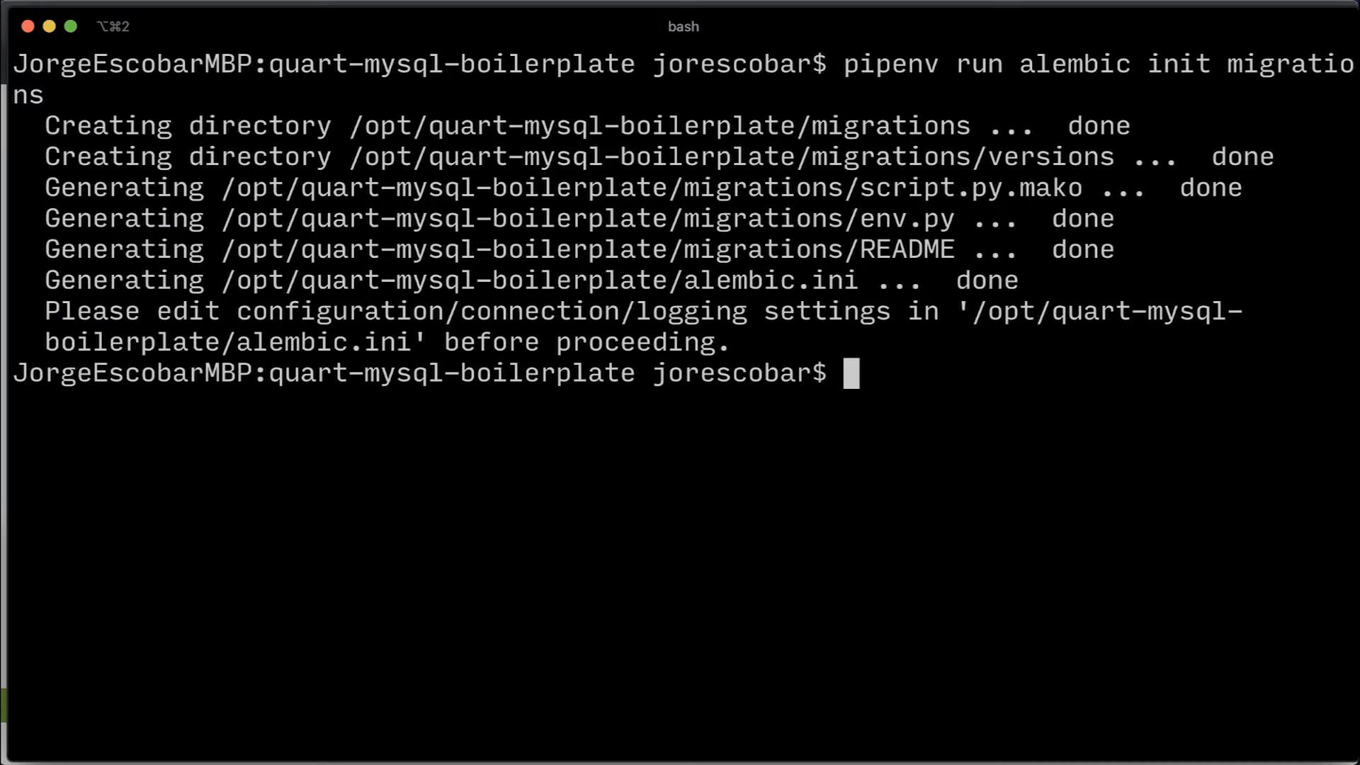
pyautogui.write('ls')
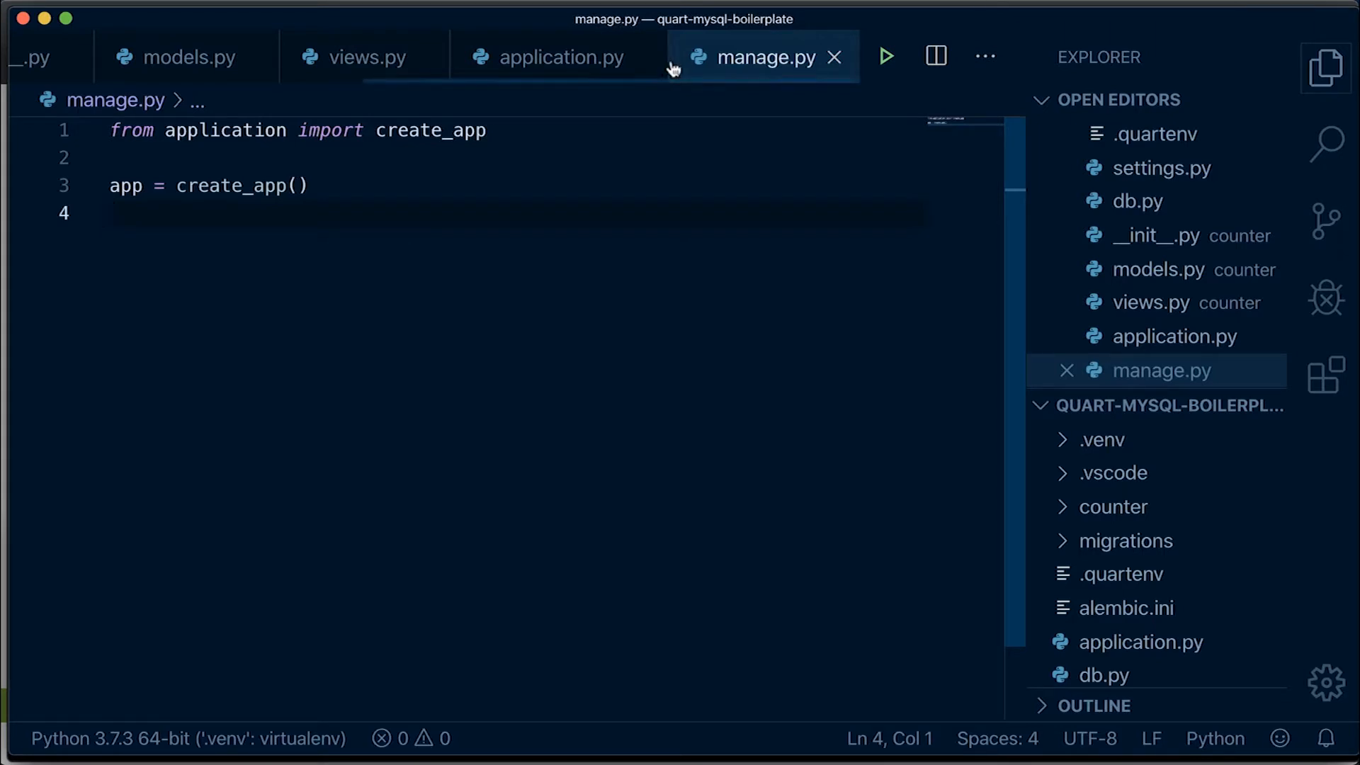
# - Close all open editors from the manage.py tab menu and expand the migrations folder in the Explorer
pyautogui.rightClick(766, 56)
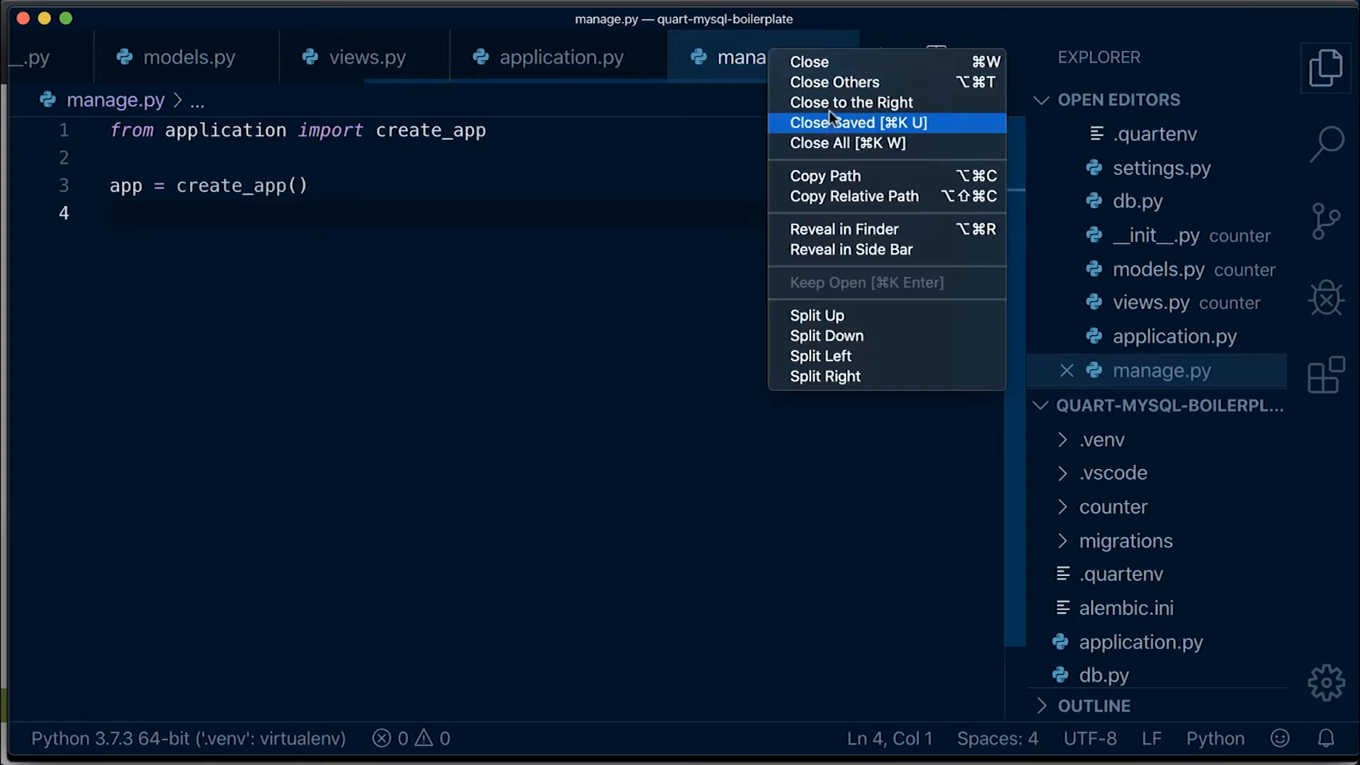
pyautogui.click(857, 122)
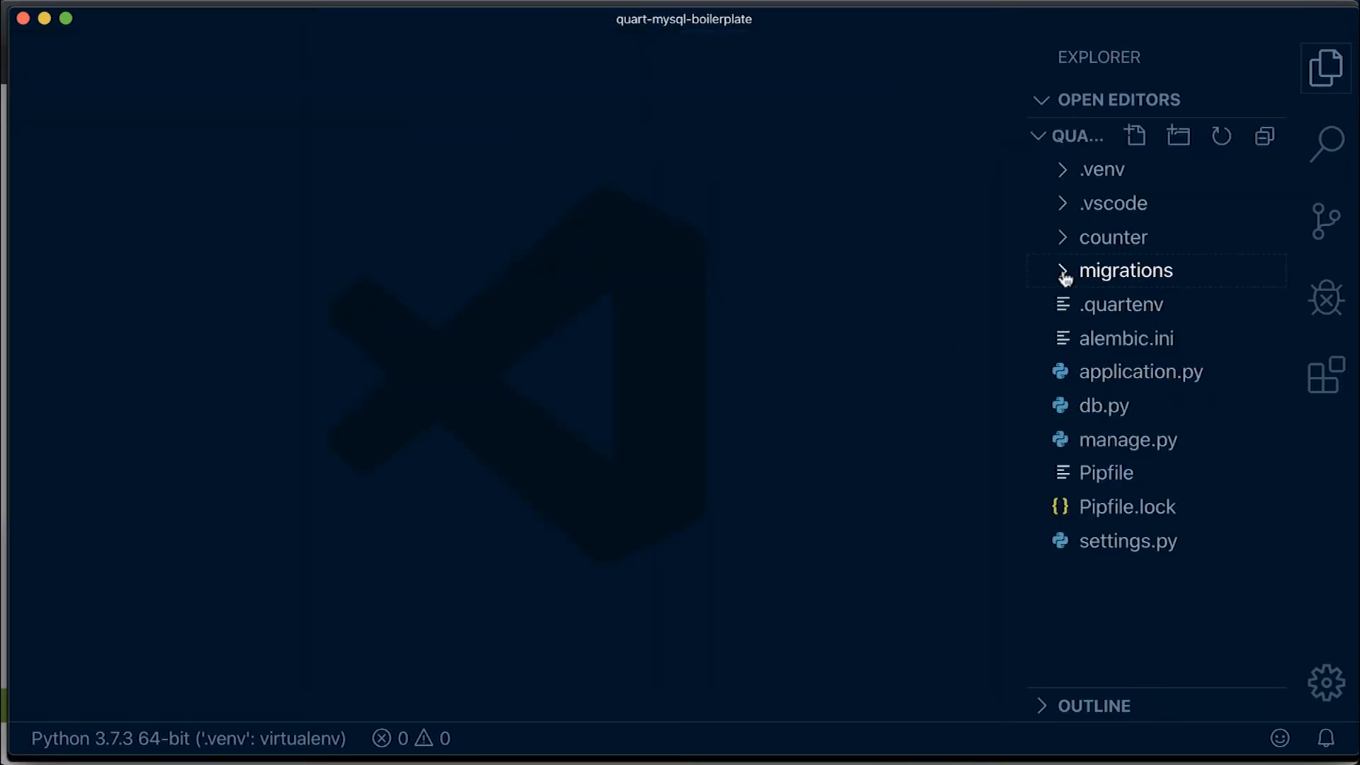
pyautogui.click(1125, 270)
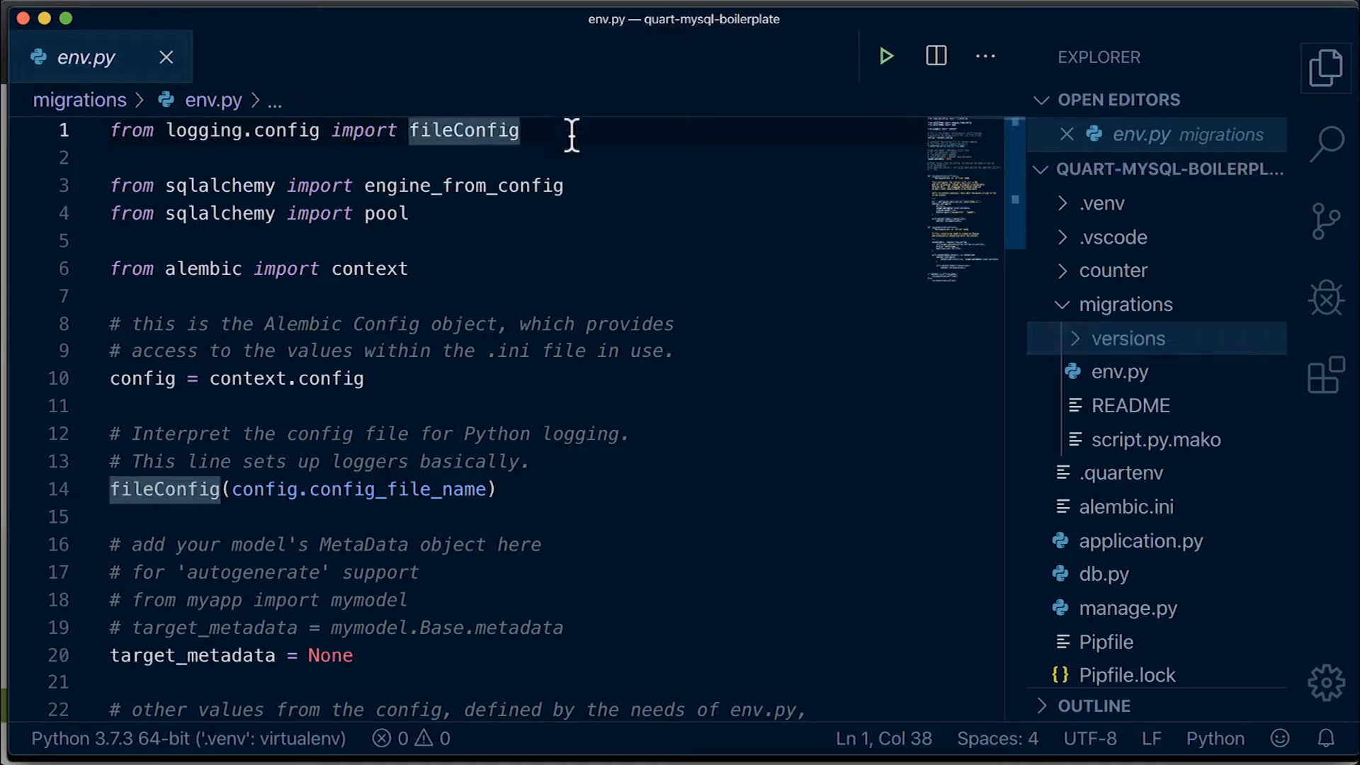
# - Add imports for os, sys, load_dotenv and pathlib Path at the top of env.py
pyautogui.write('import os,')
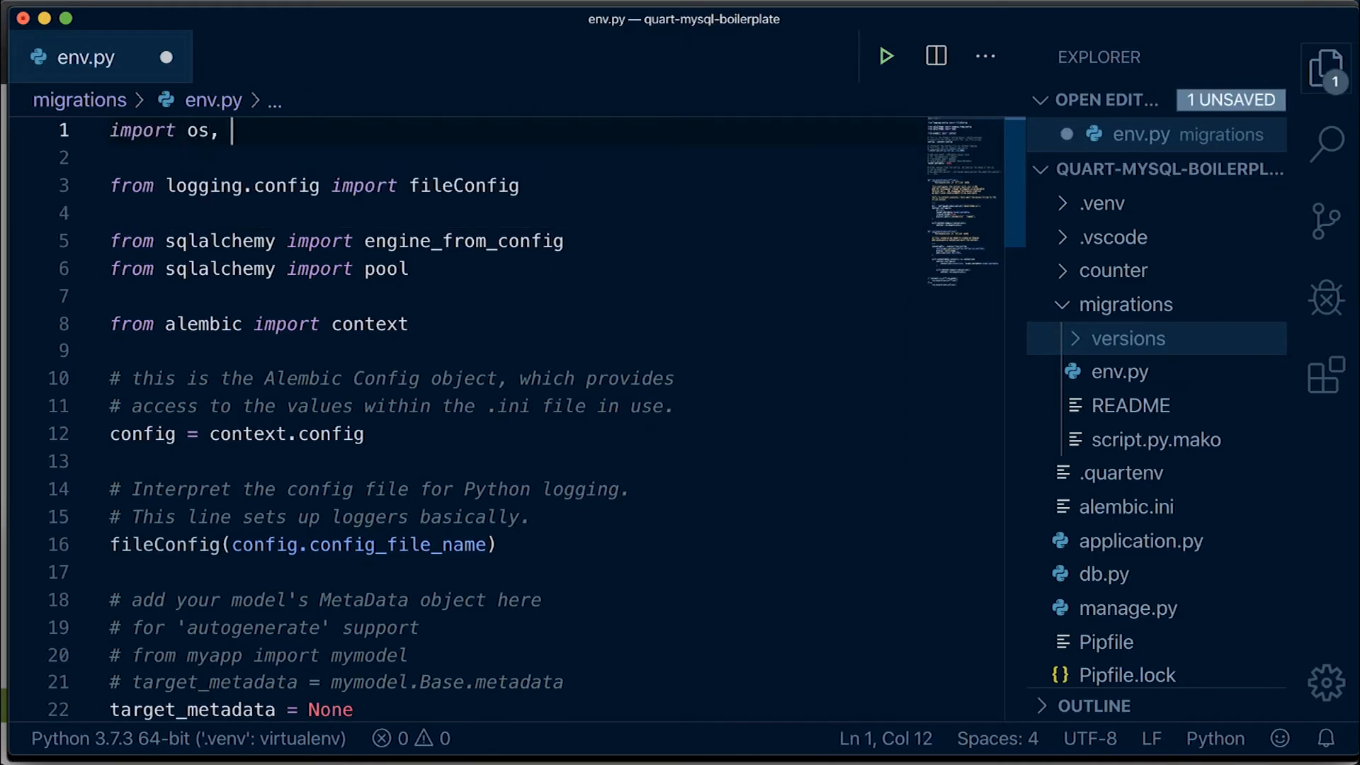
pyautogui.write('sys')
pyautogui.write('f')
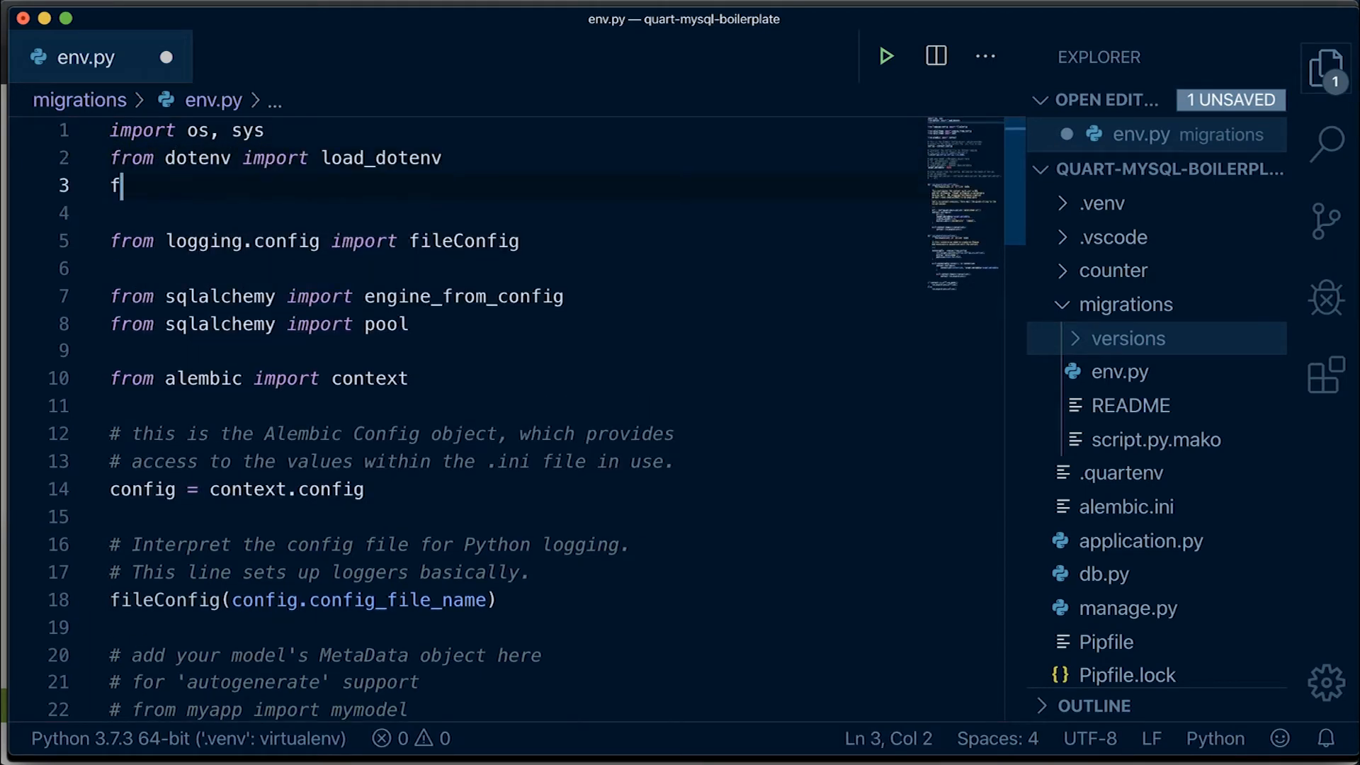
pyautogui.write('rom pathlib import Path')
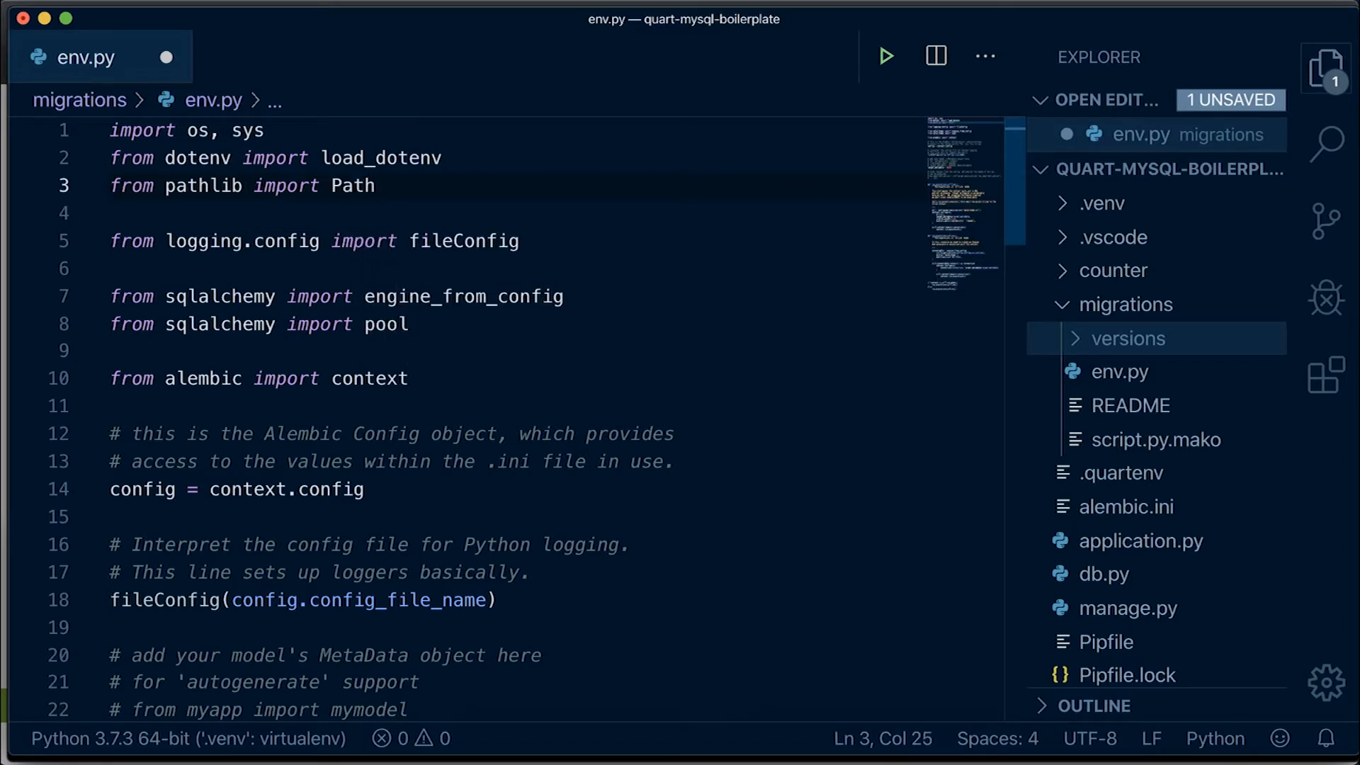
pyautogui.doubleClick(369, 378)
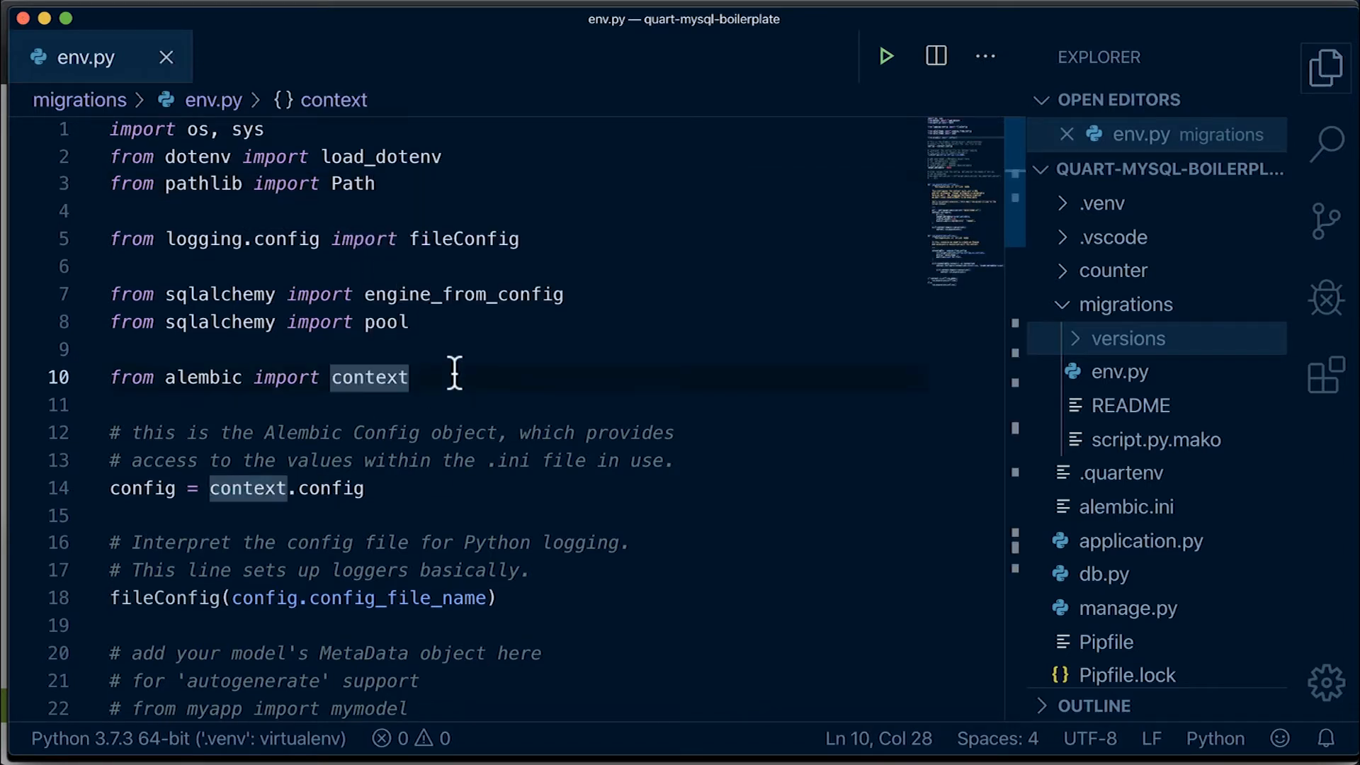
# - Define parent as Path(__file__).resolve().parents[1], load .quartenv from it, and append str(parent) to sys.path
pyautogui.write('parent =')
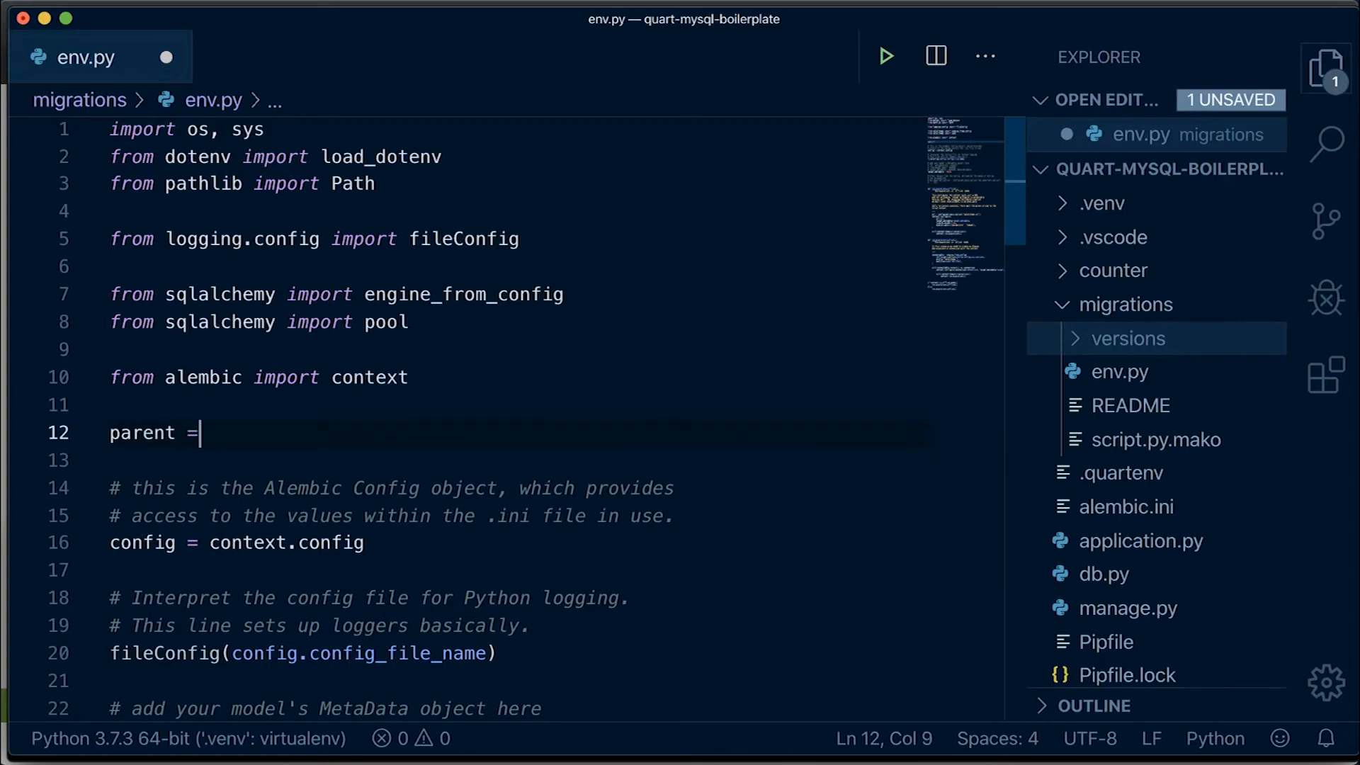
pyautogui.write('Path(__file__)')
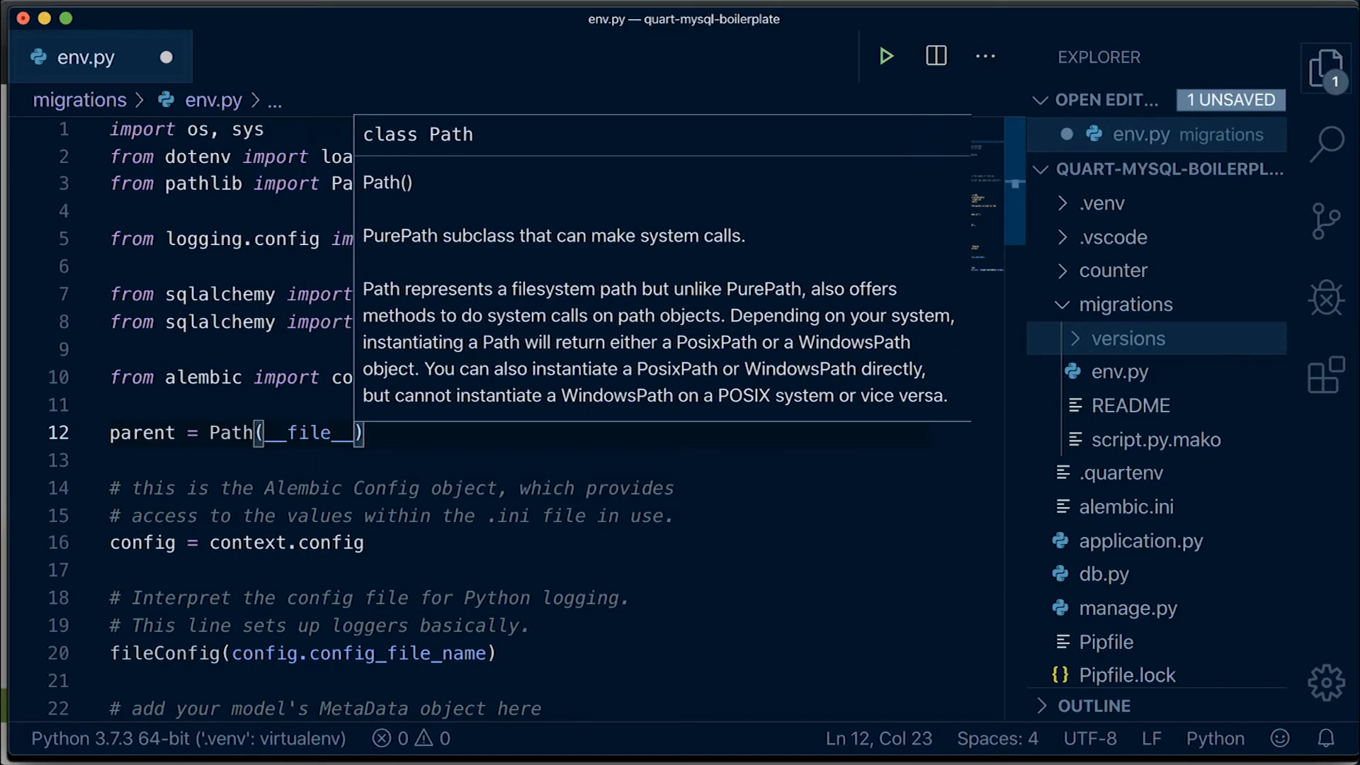
pyautogui.write('.resolve(')
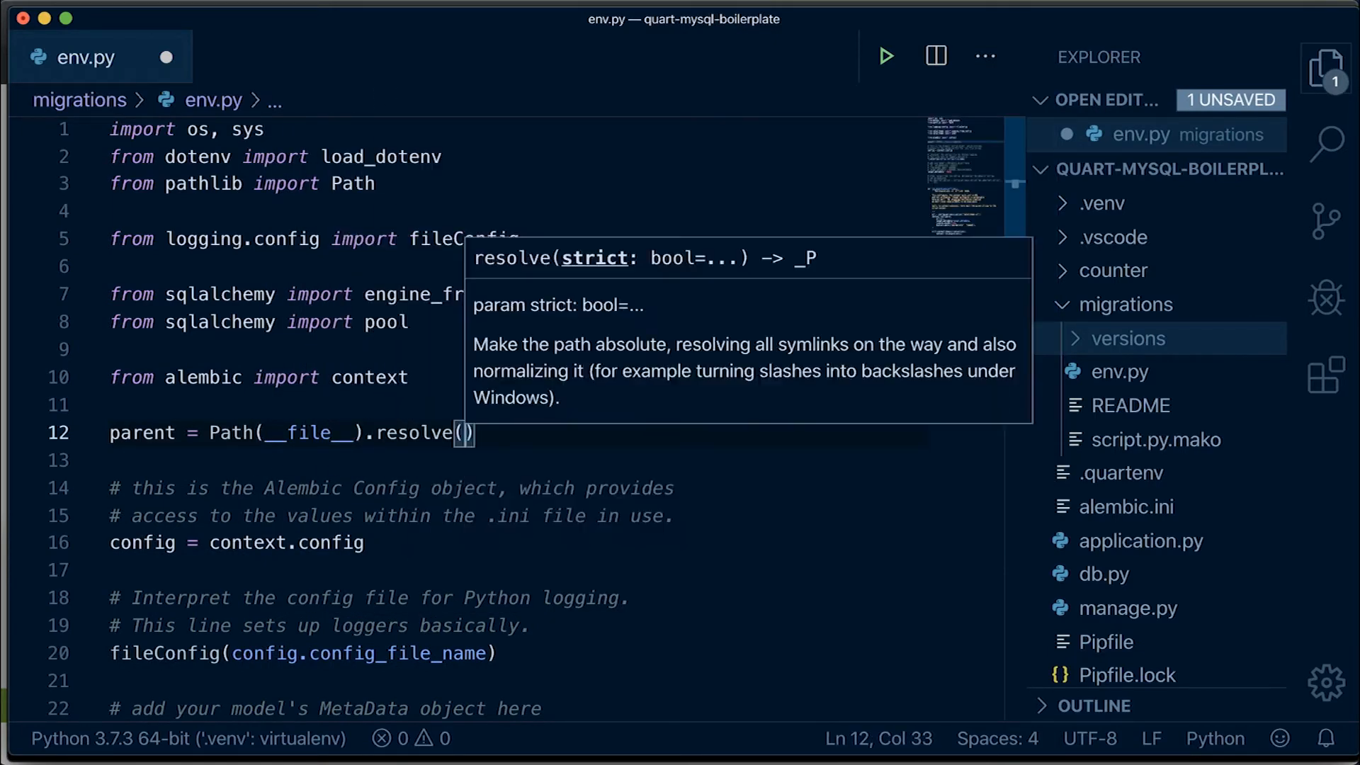
pyautogui.write('.parents[1]')
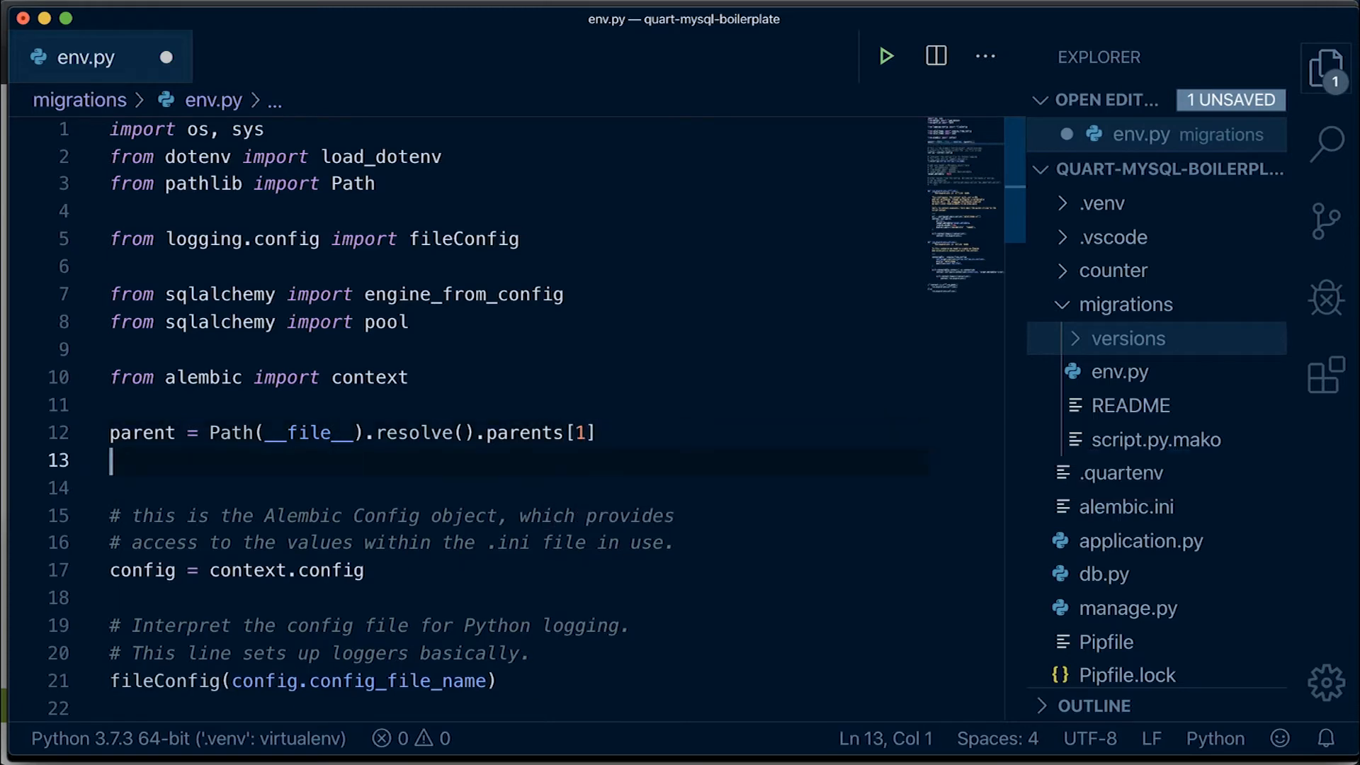
pyautogui.write('load_dotenv(os.path.join(parent, ".quarten')
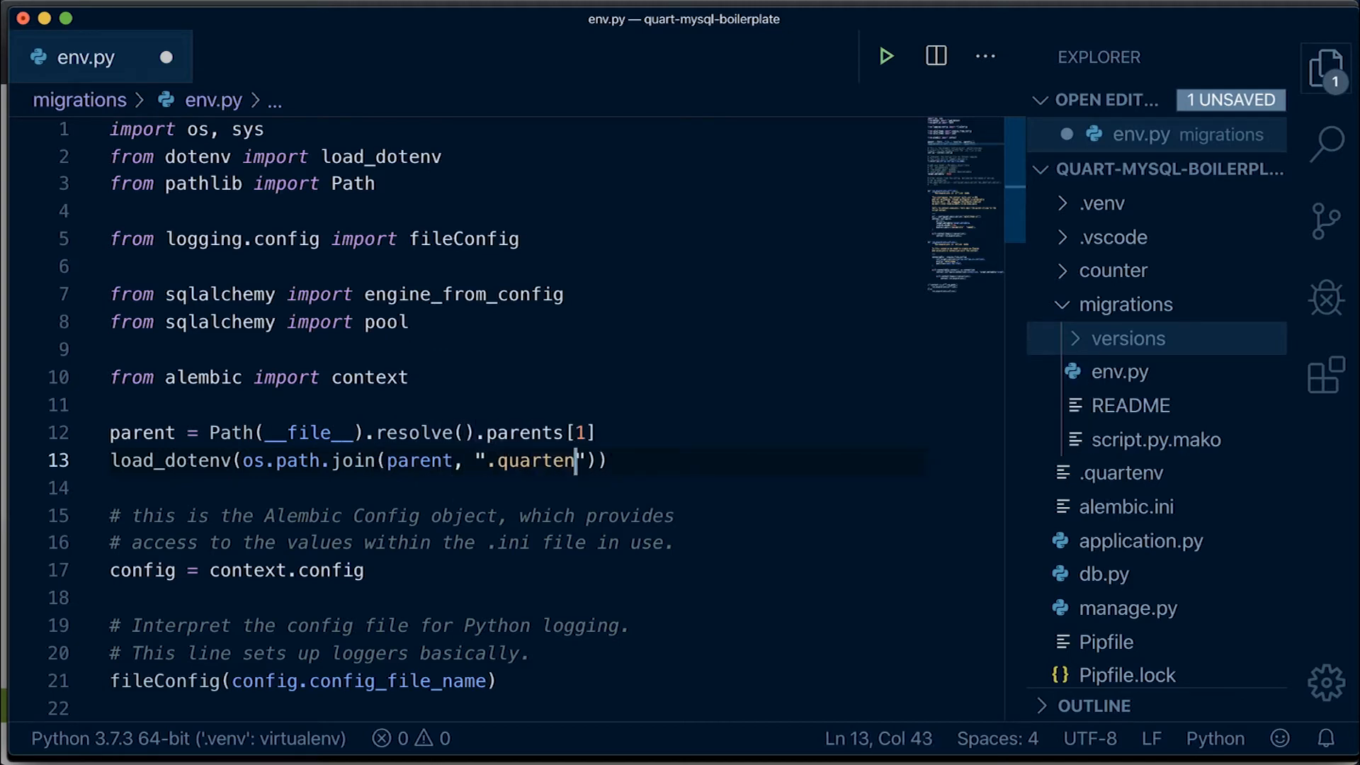
pyautogui.write('sy')
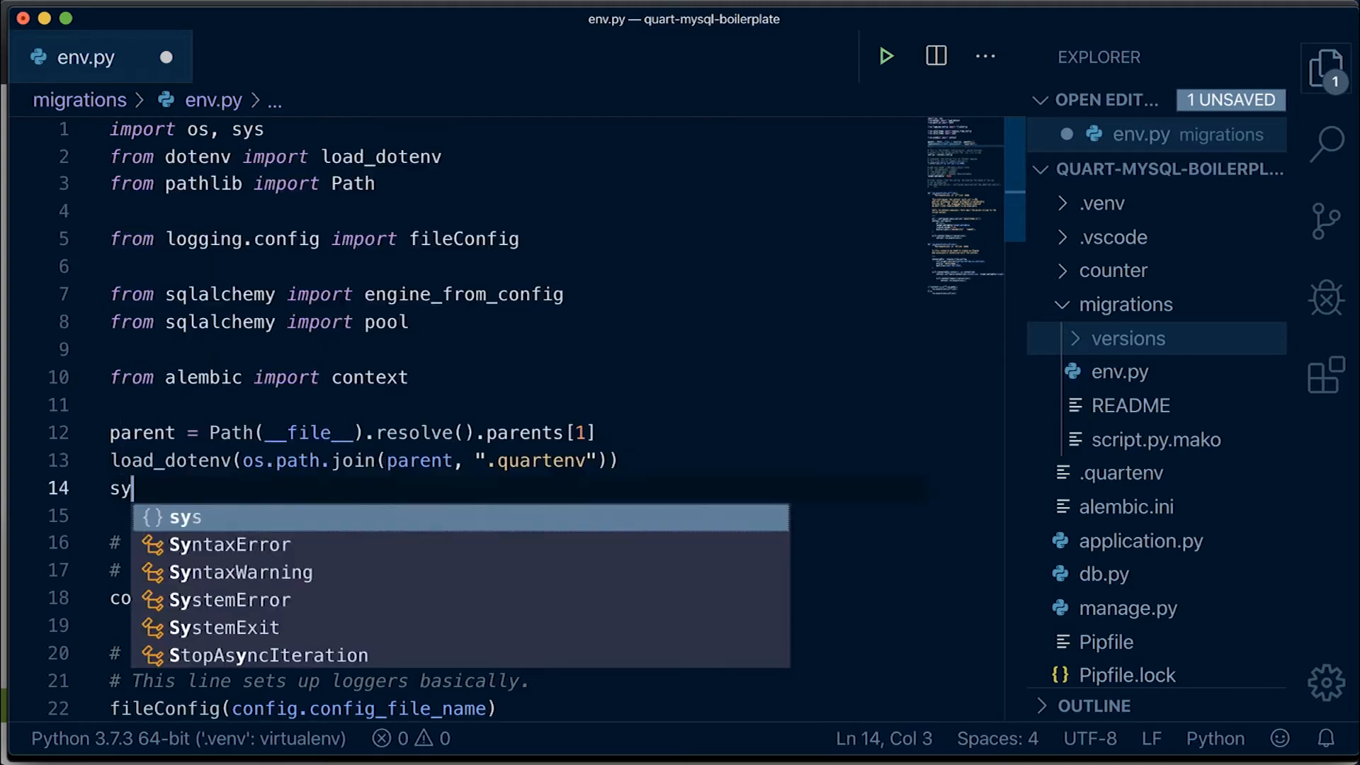
pyautogui.write('s.path.append(')
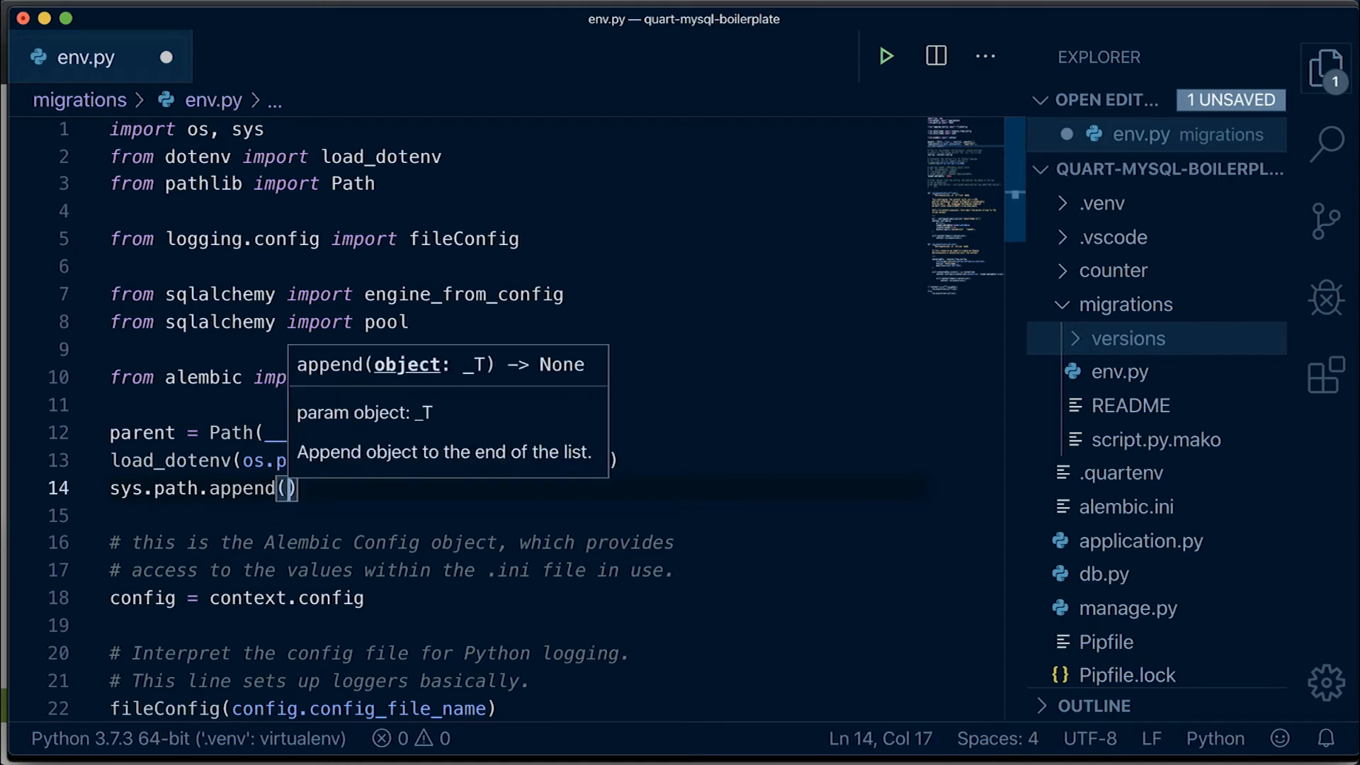
pyautogui.write('str(')
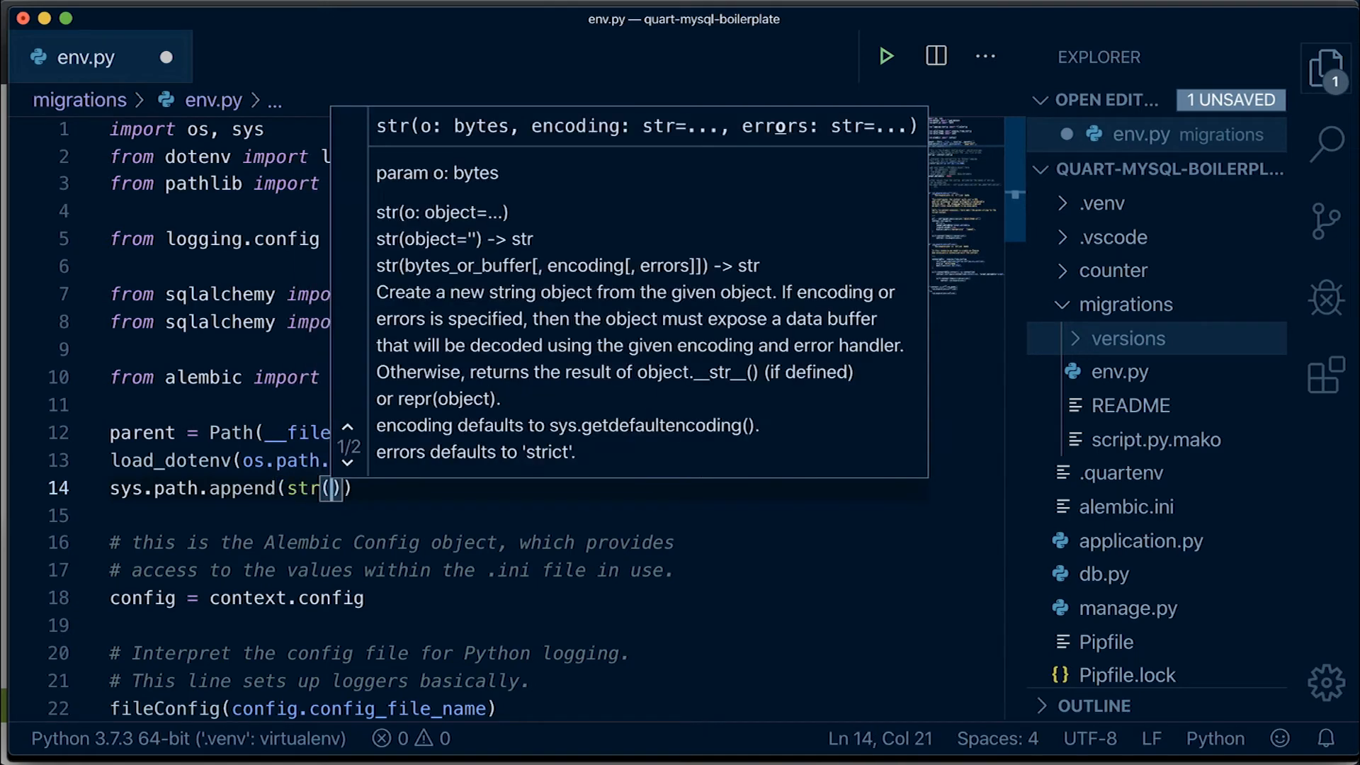
pyautogui.write('parent')
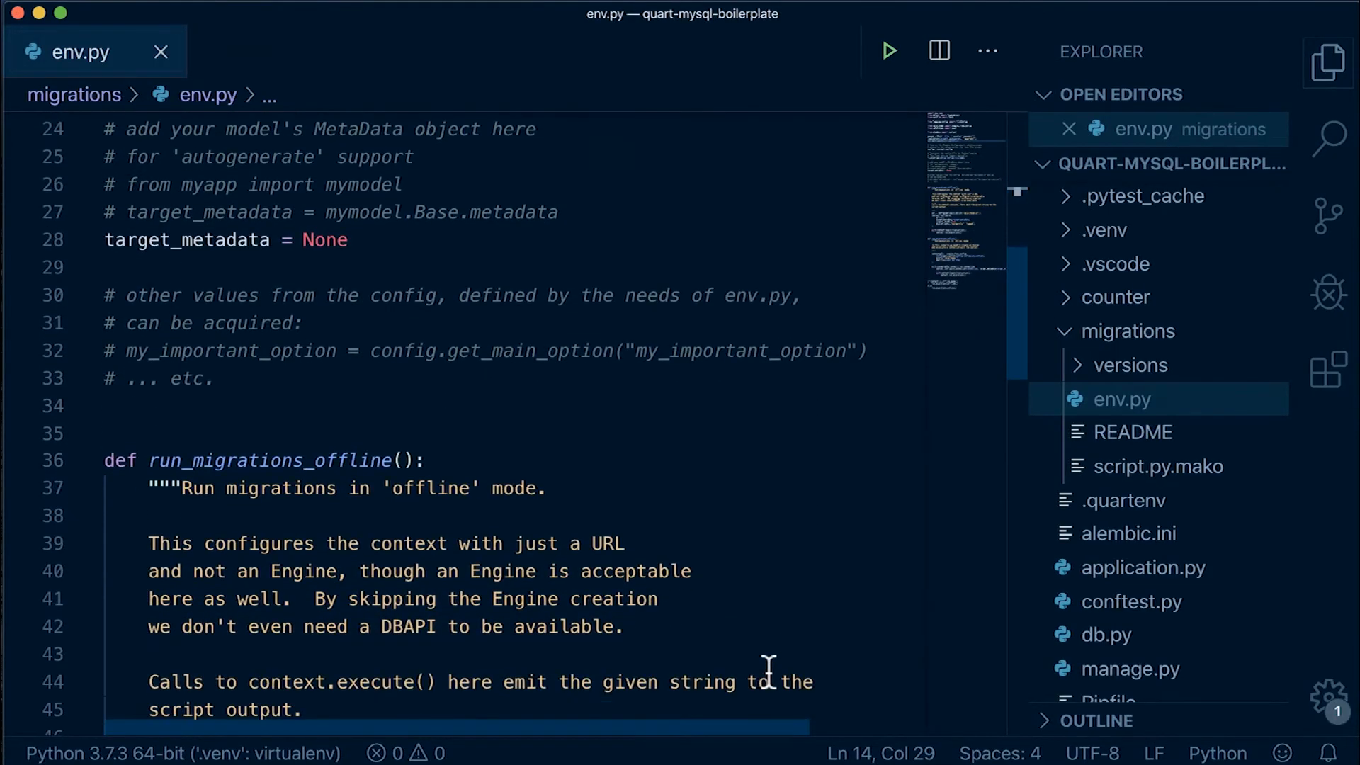
pyautogui.moveTo(442, 481)
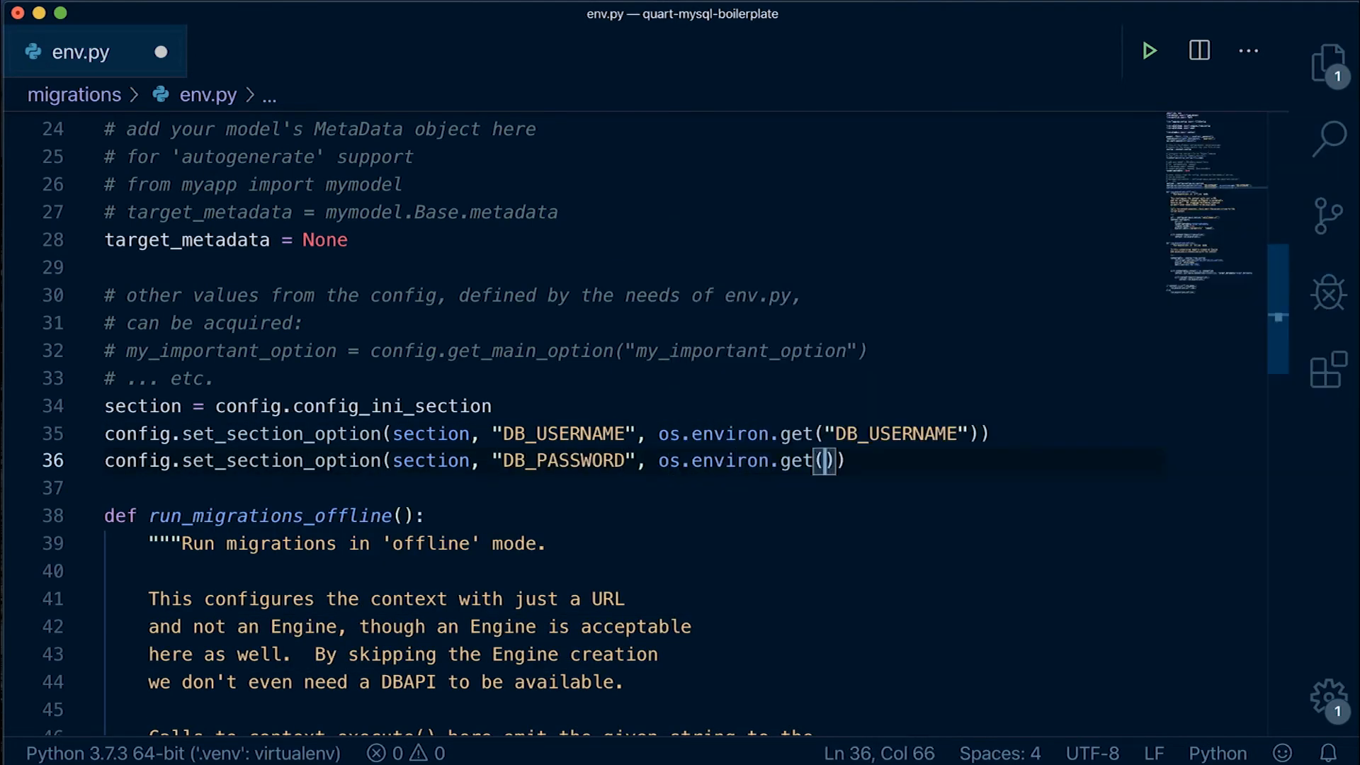
# - Add config.set_section_option lines for DB_PASSWORD, DB_HOST and DATABASE_NAME read via os.environ.get
pyautogui.write('"DB_PASSWORD"))')
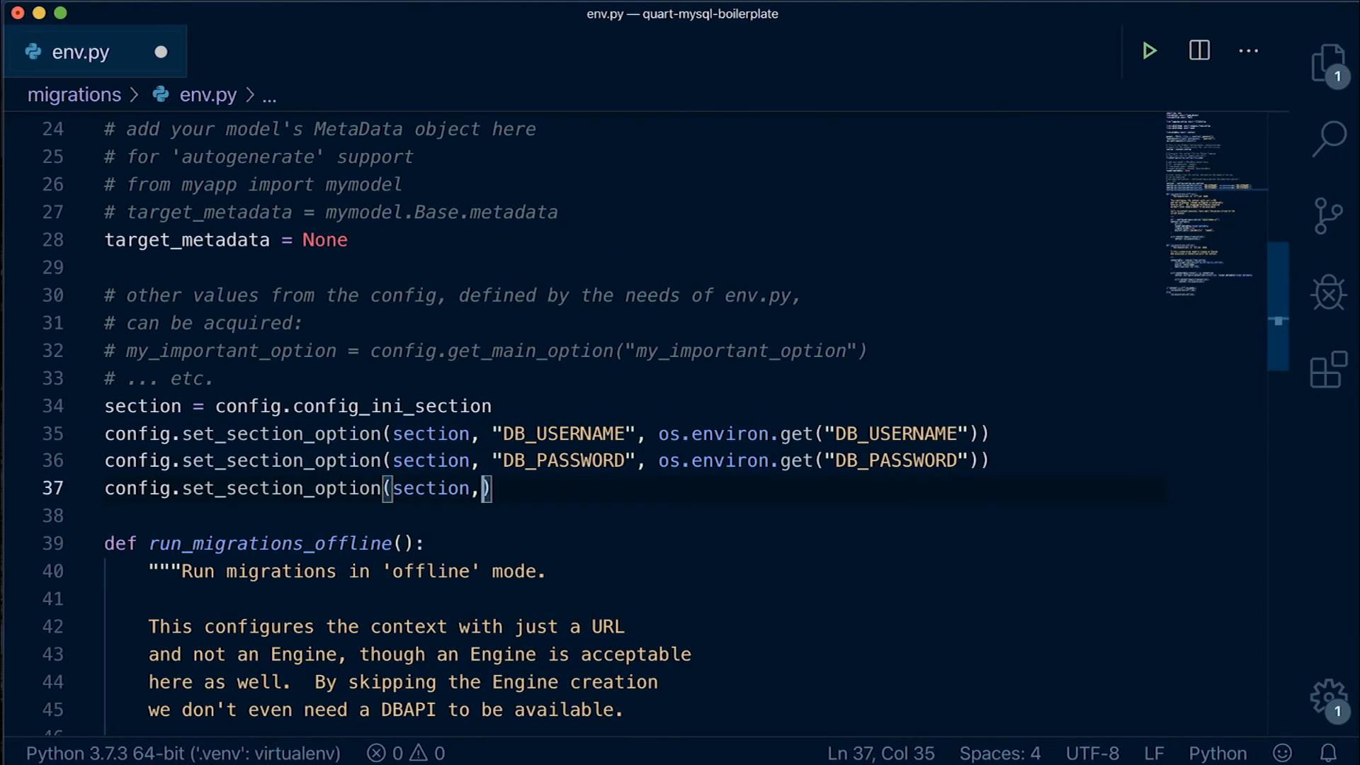
pyautogui.write('"DB_HOST", os.environ.get("DB_HOST"))')
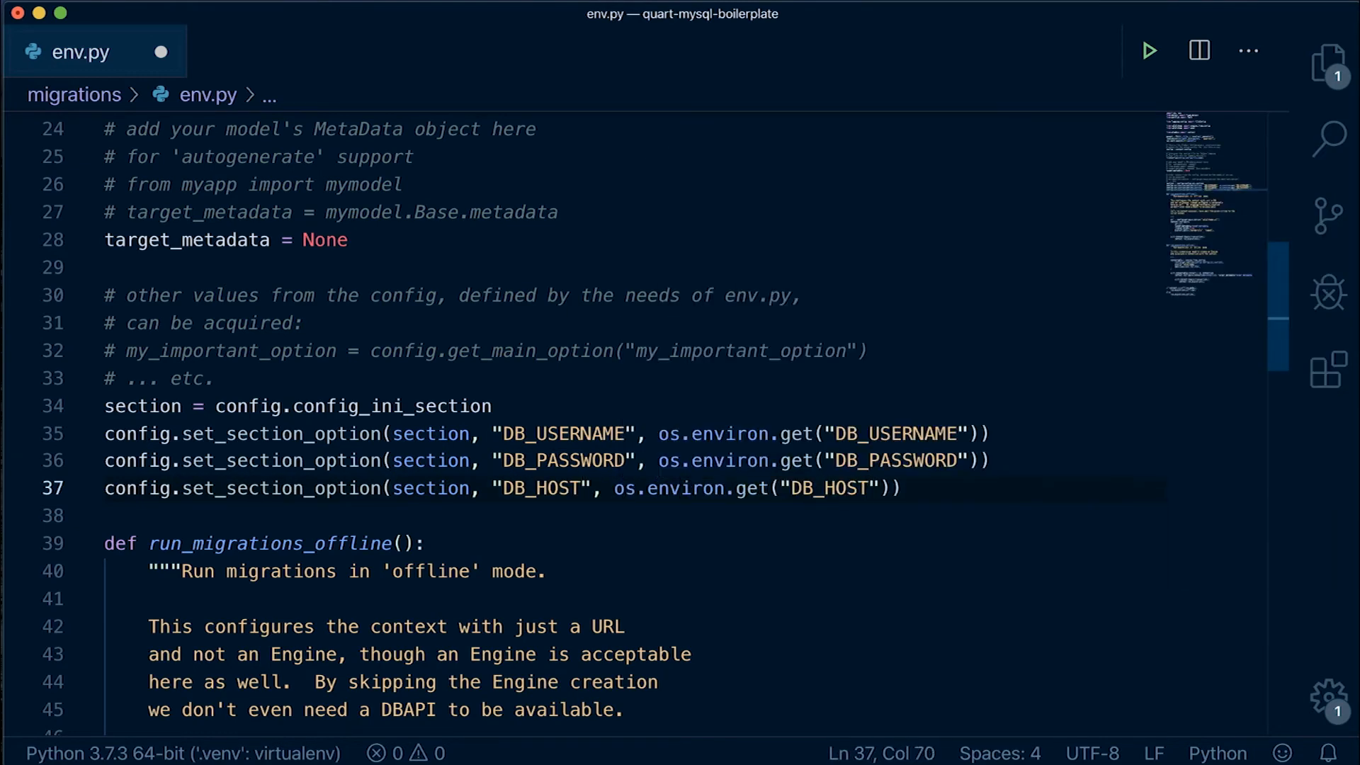
pyautogui.write('config.set_section_option(section, "DATABASE_NAME")')
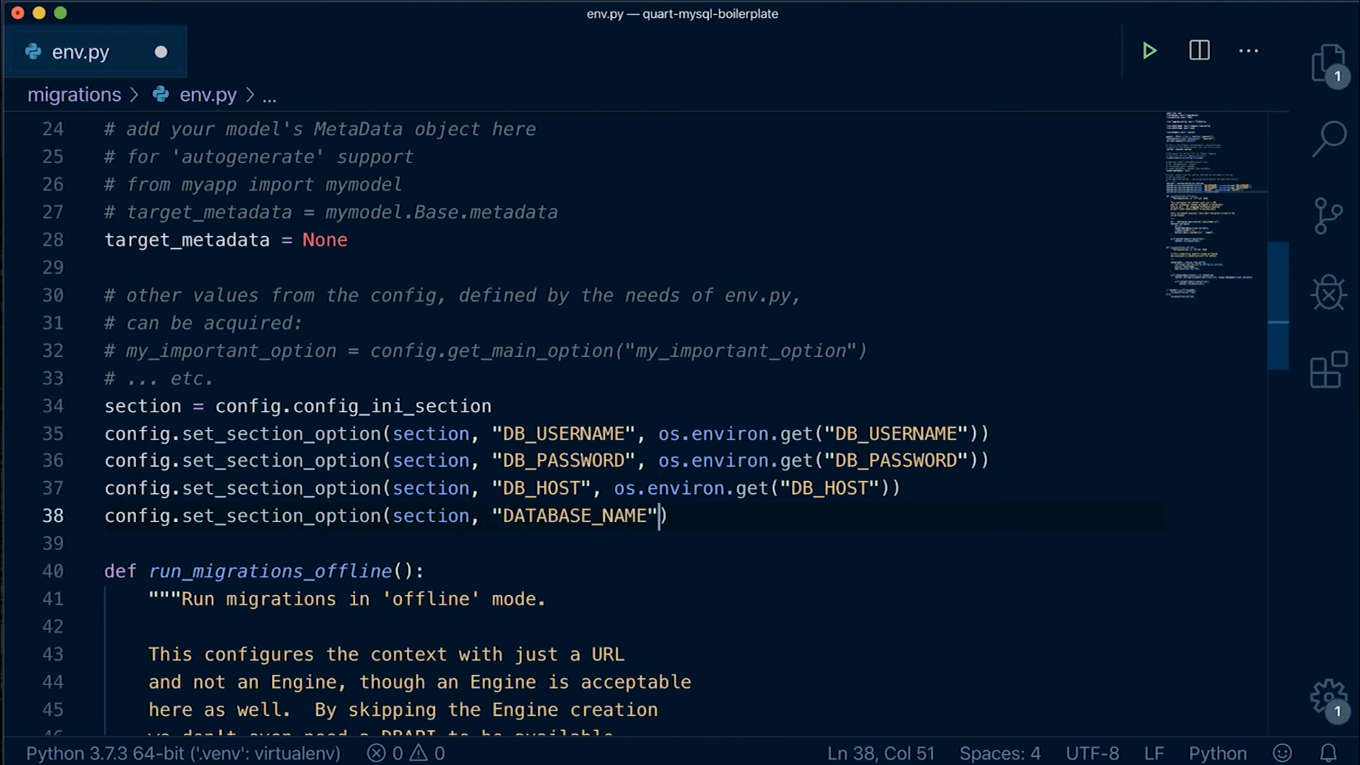
pyautogui.write(', os.environ.get("DATABASE_NAME"))')
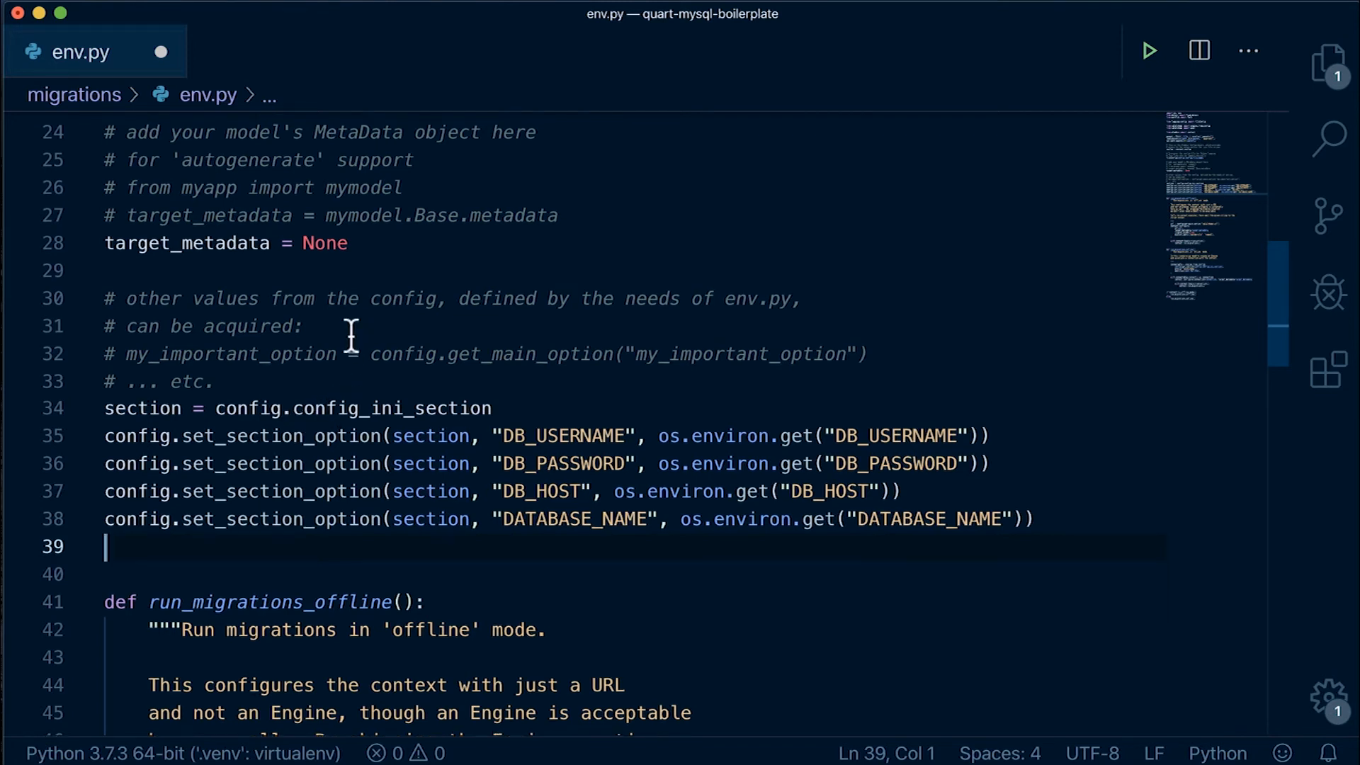
pyautogui.scroll(3)
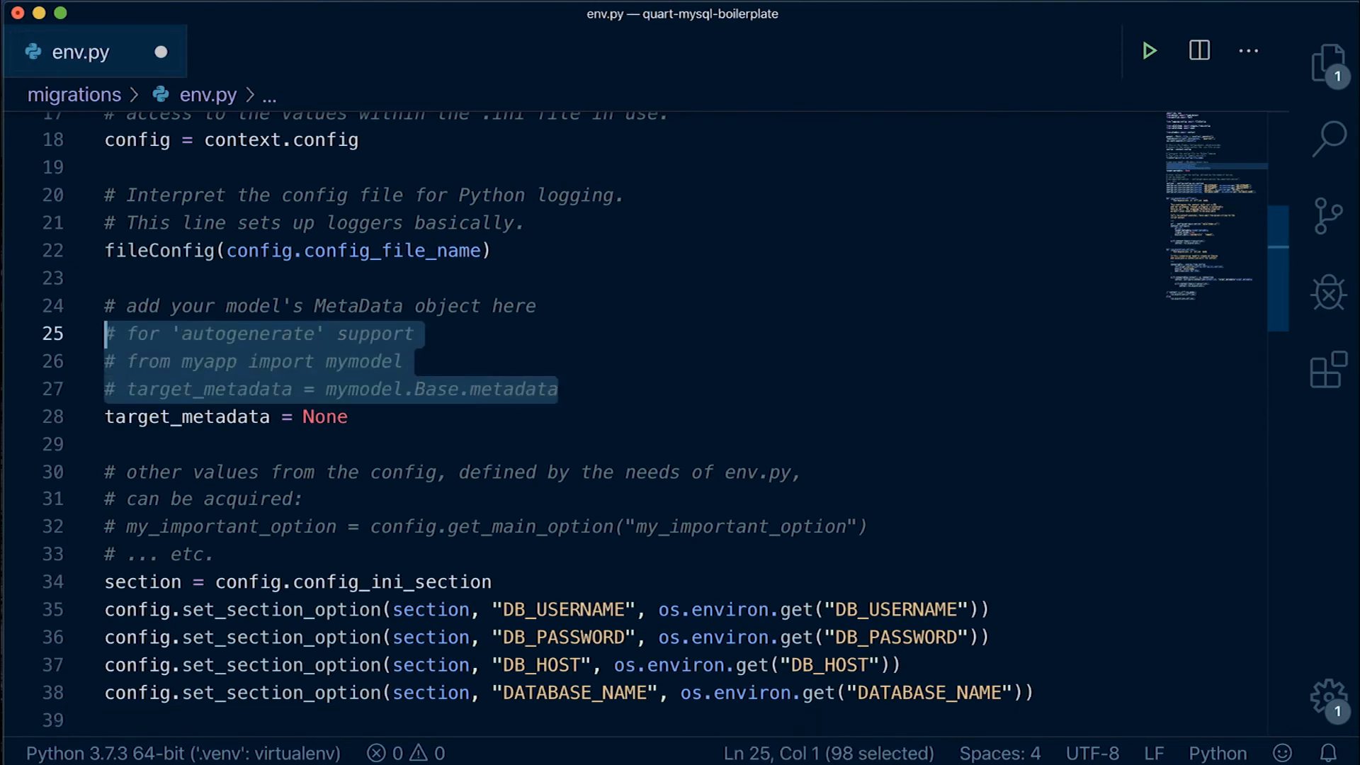
# - Import metadata from counter.models as CounterMetadata and set target_metadata = [CounterMetadata]
pyautogui.write('from counter')
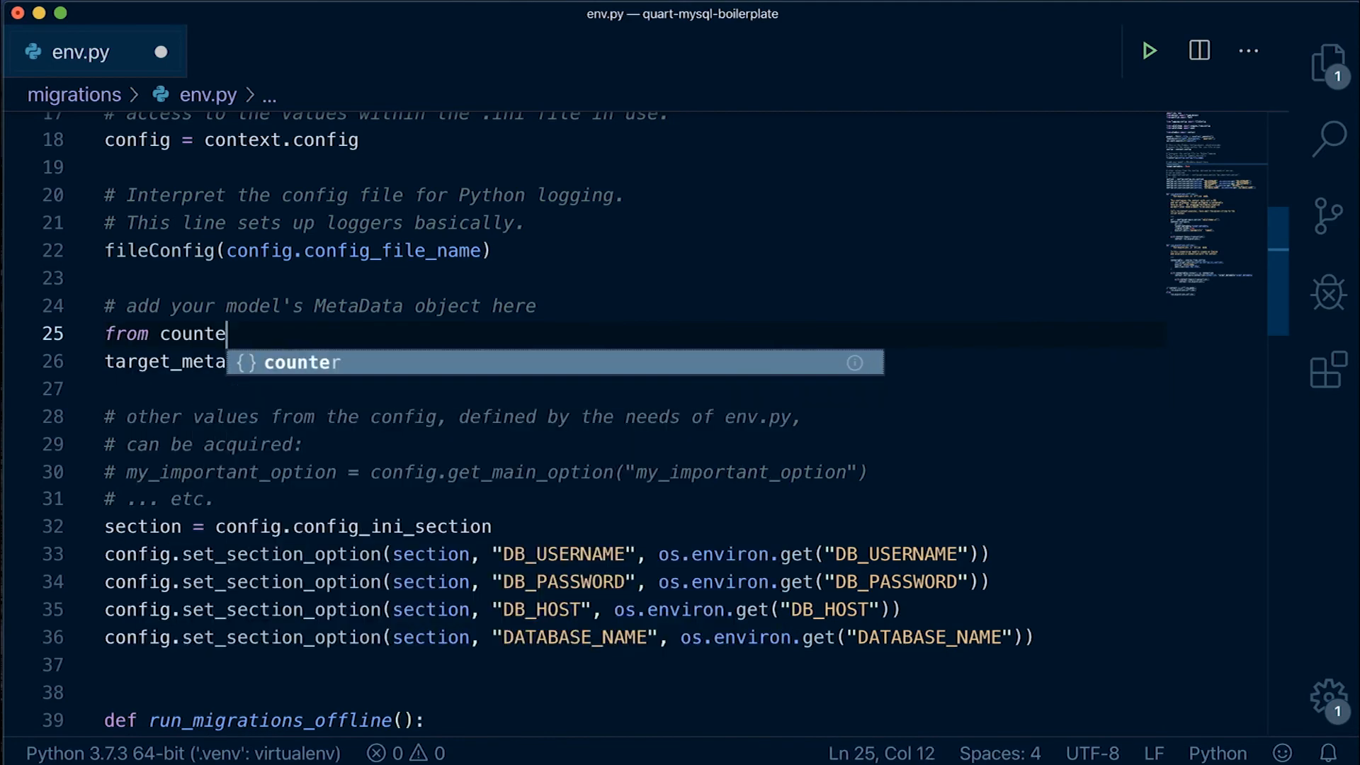
pyautogui.write('r.models import metadata as CounterMetadata')
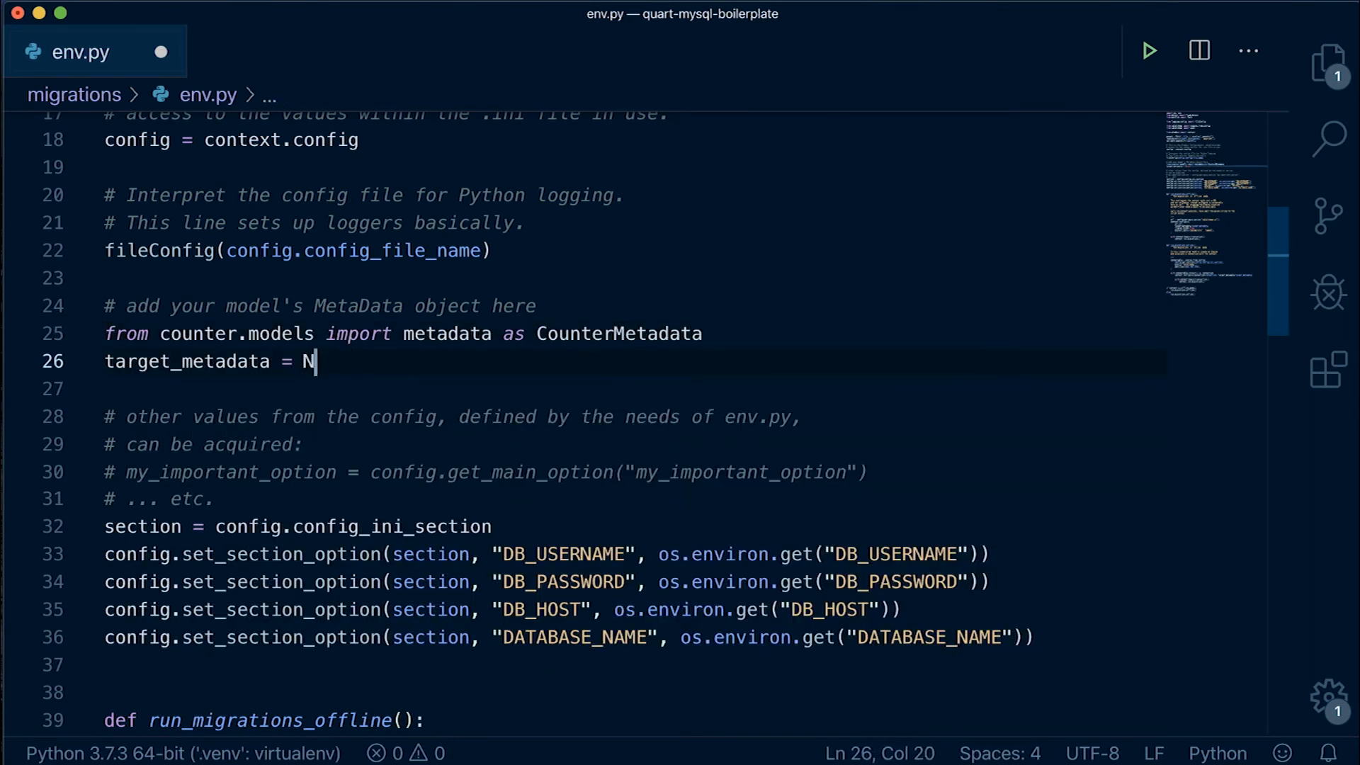
pyautogui.write('[CounterMetadata]')
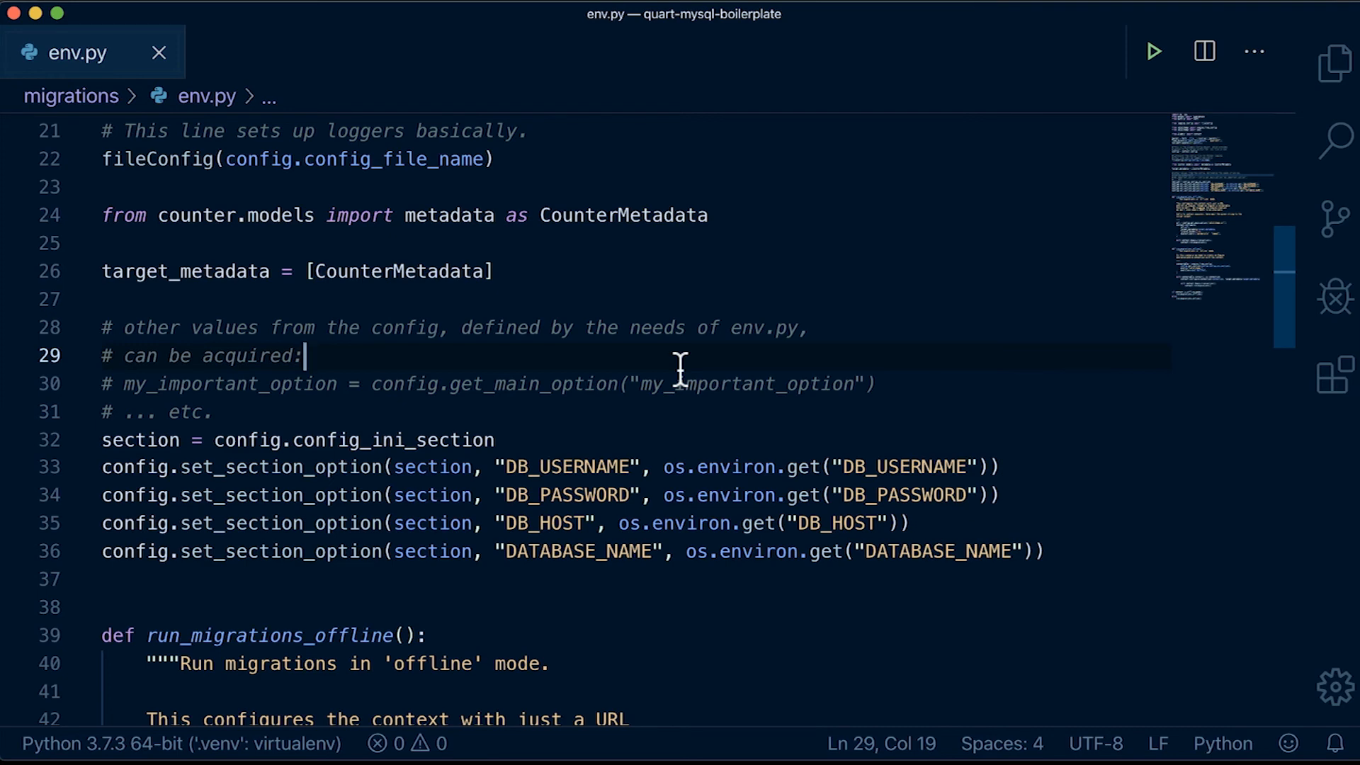
pyautogui.click(1335, 65)
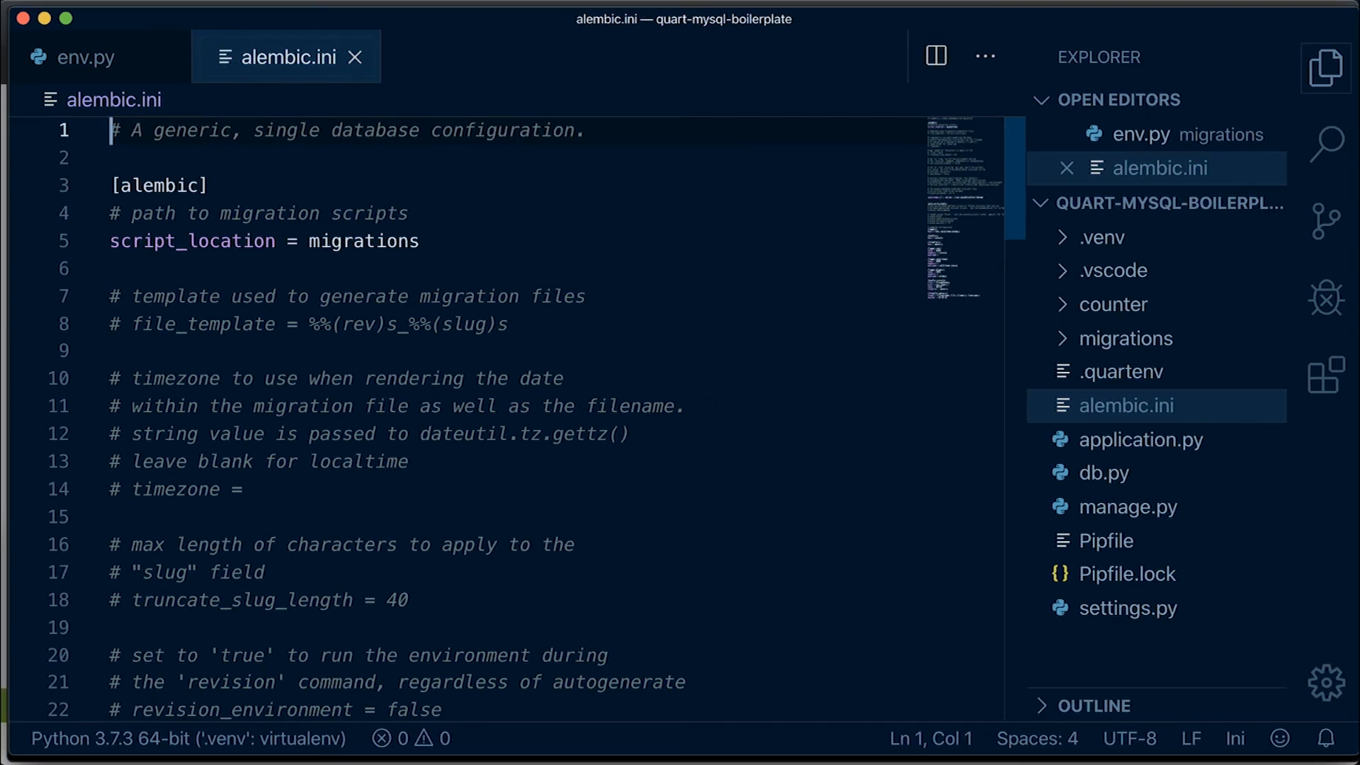
# - Set sqlalchemy.url to mysql+pymysql://%(DB_USERNAME)s:%(DB_PASSWORD)s@%(DB_HOST)s:3306/%(DATABASE_NAME)s
pyautogui.scroll(-3)
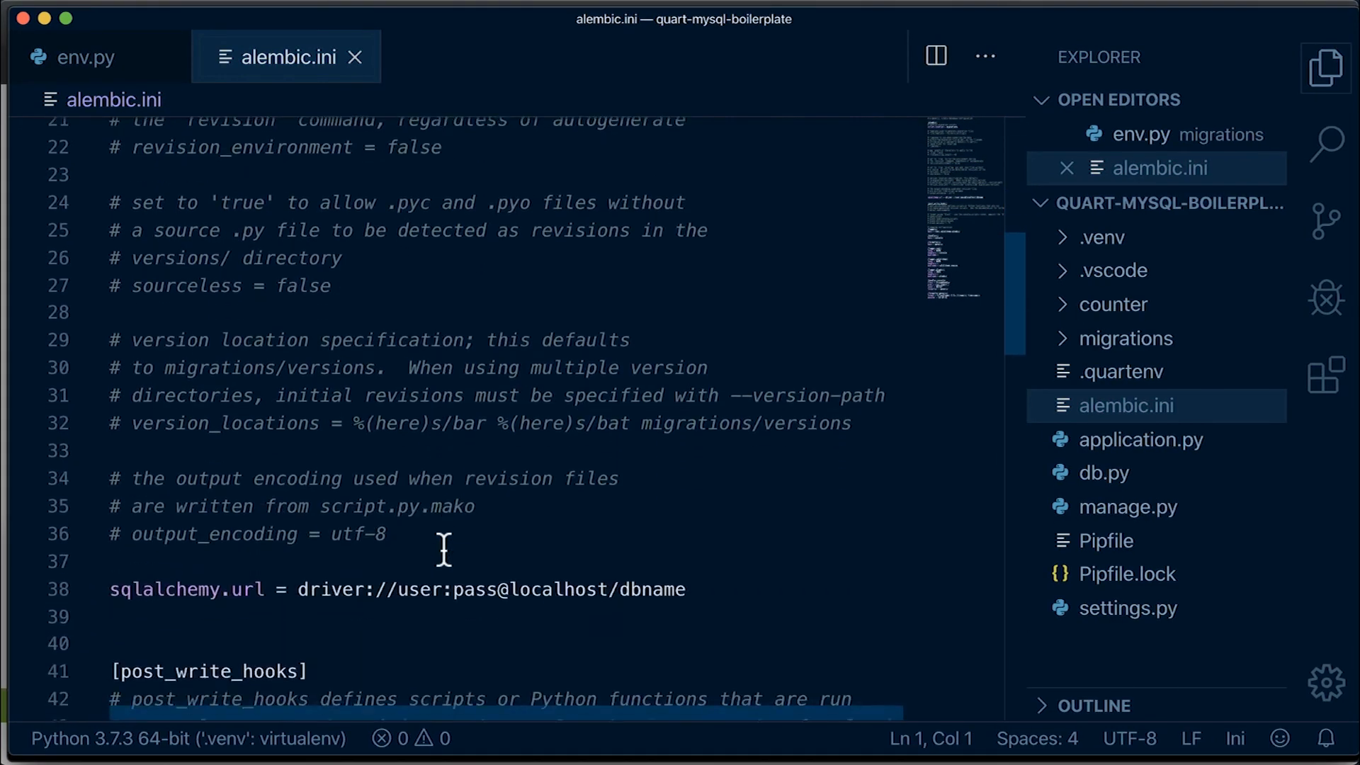
pyautogui.scroll(-3)
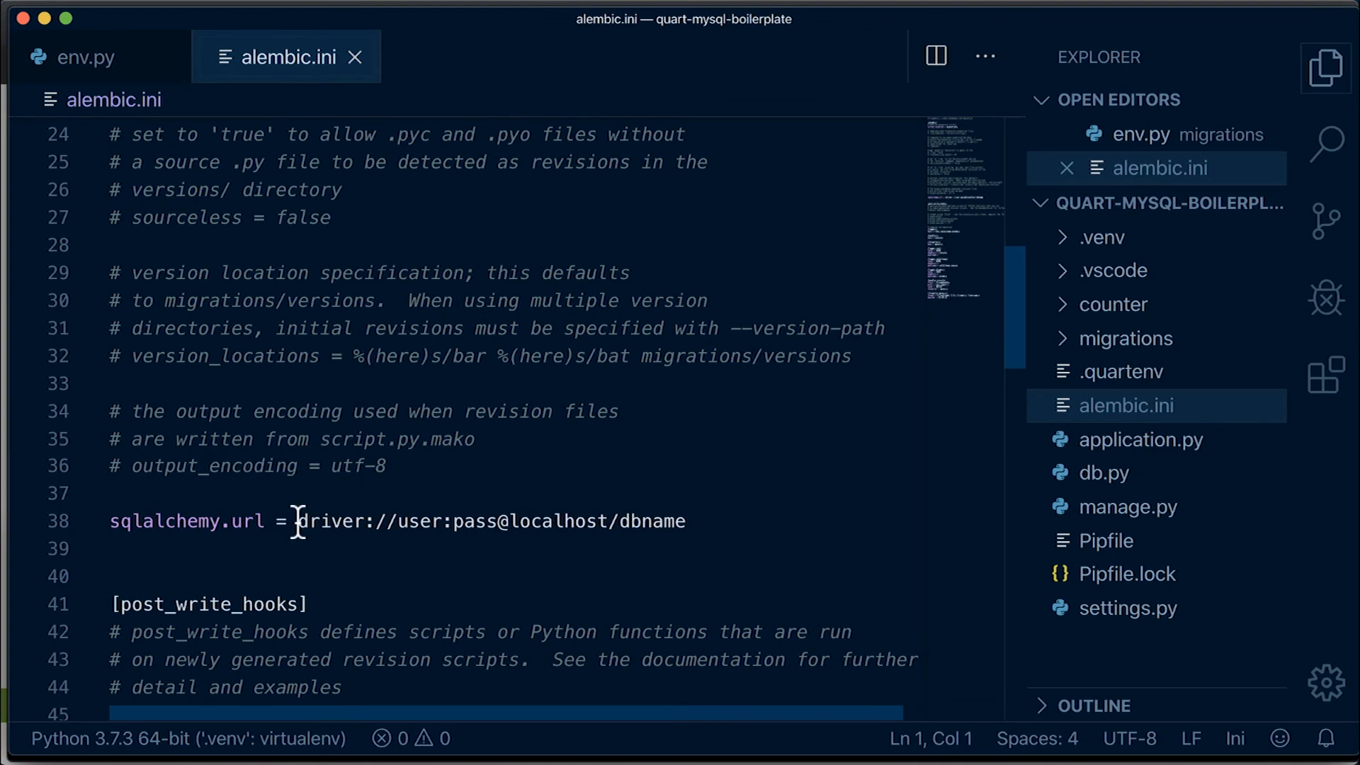
pyautogui.write('mysql+pym')
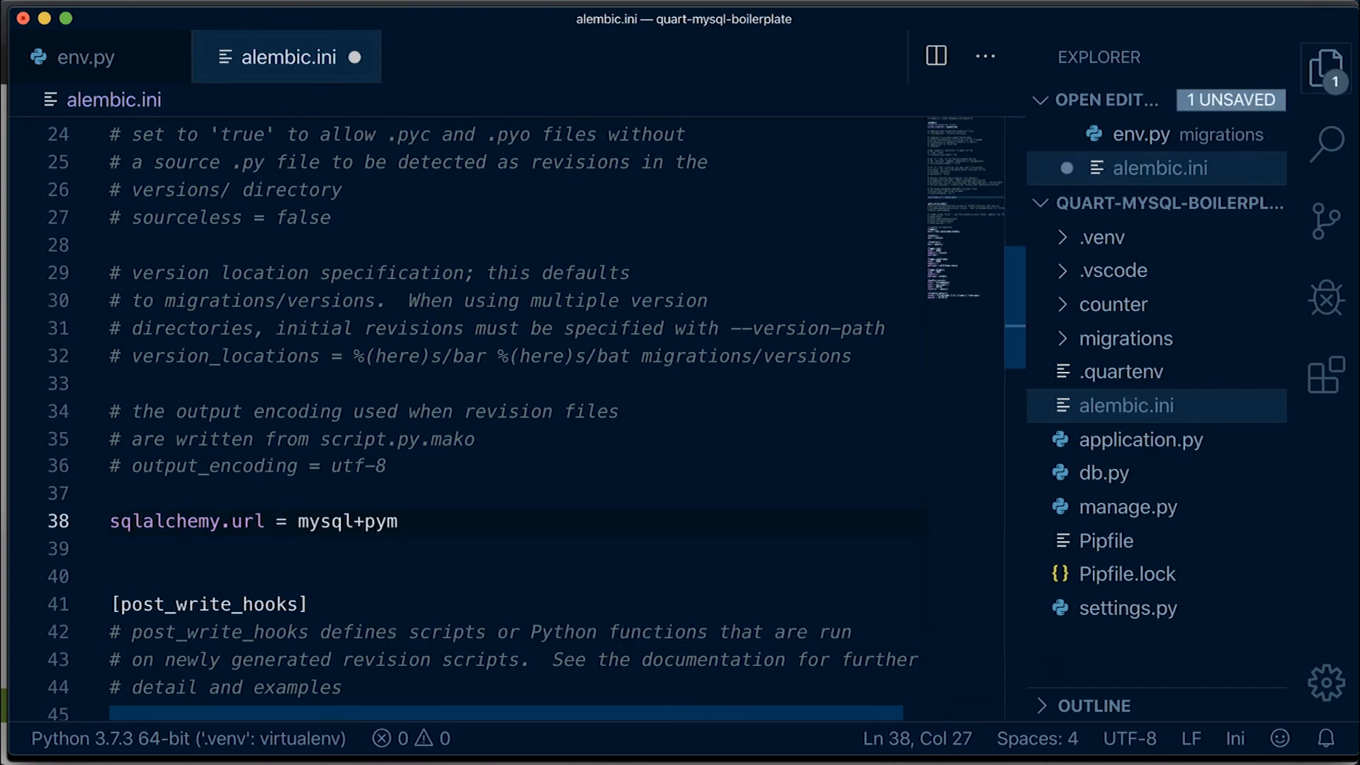
pyautogui.write('mysql://%(DB_USERNAME)s:')
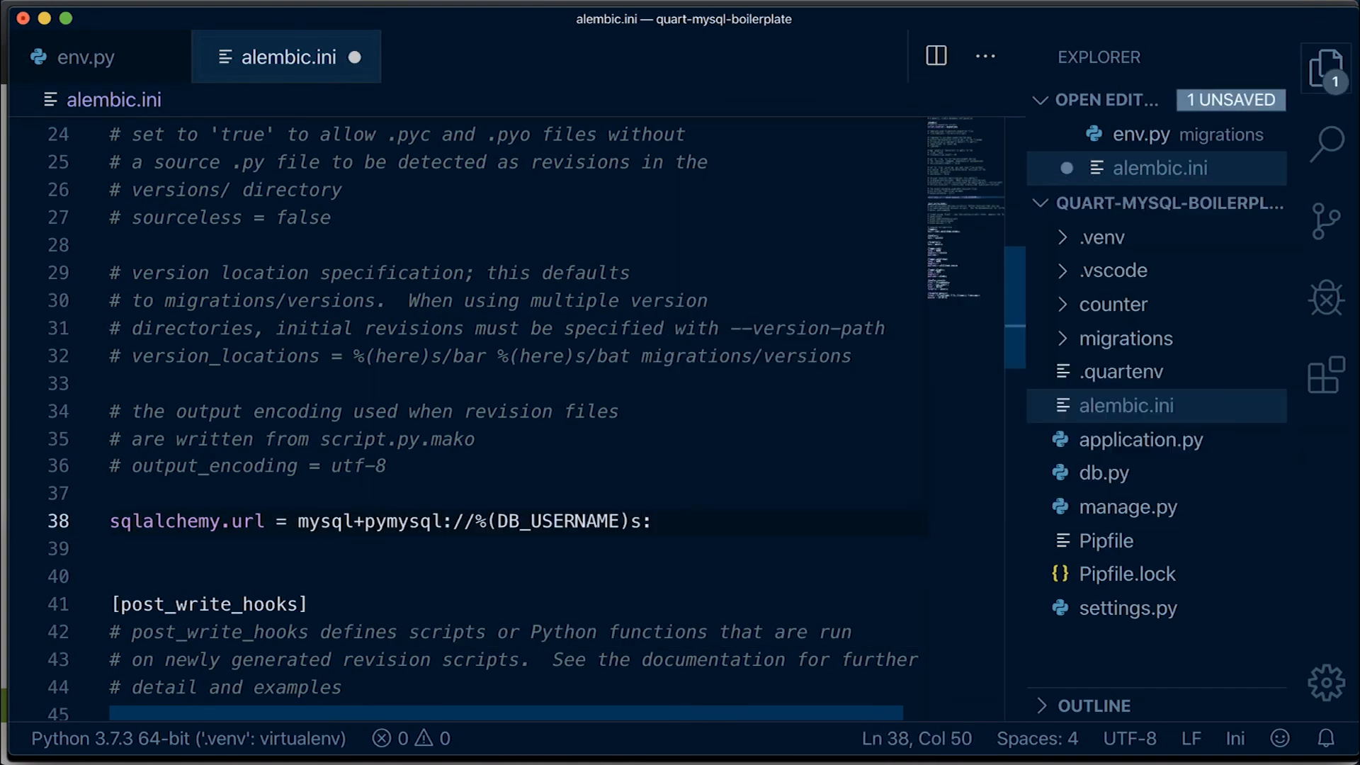
pyautogui.write('%(DB_PASSWORD)s@%(DB_HOST)s:3306/%(D')
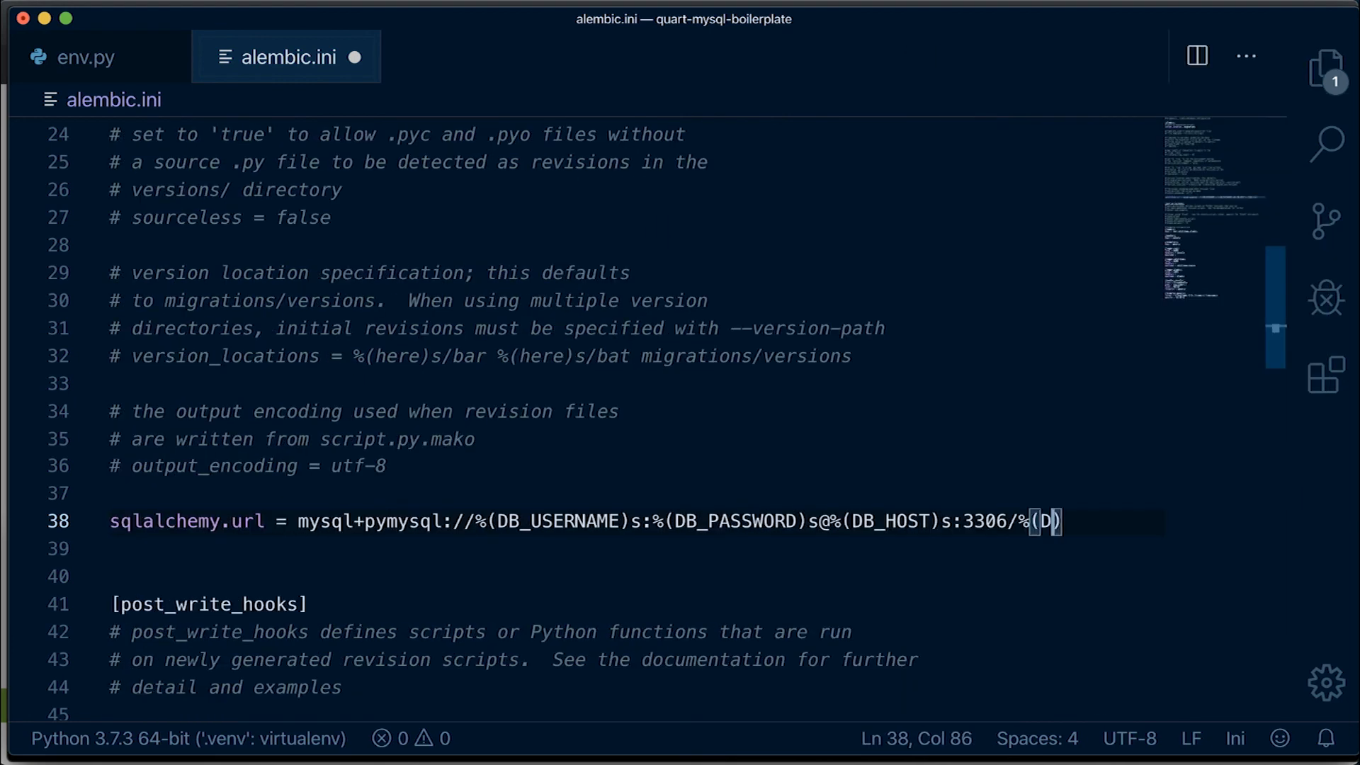
pyautogui.write('ATABASE_NAME)s')
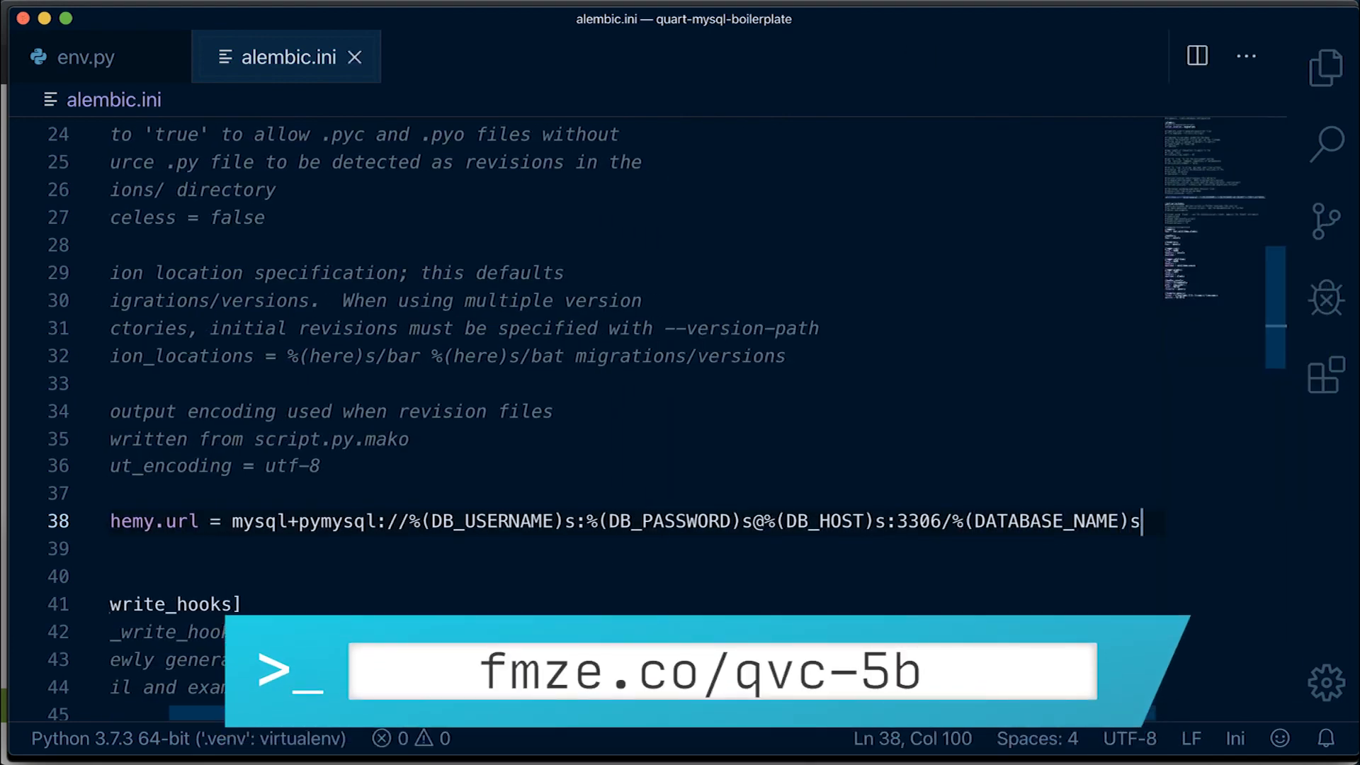